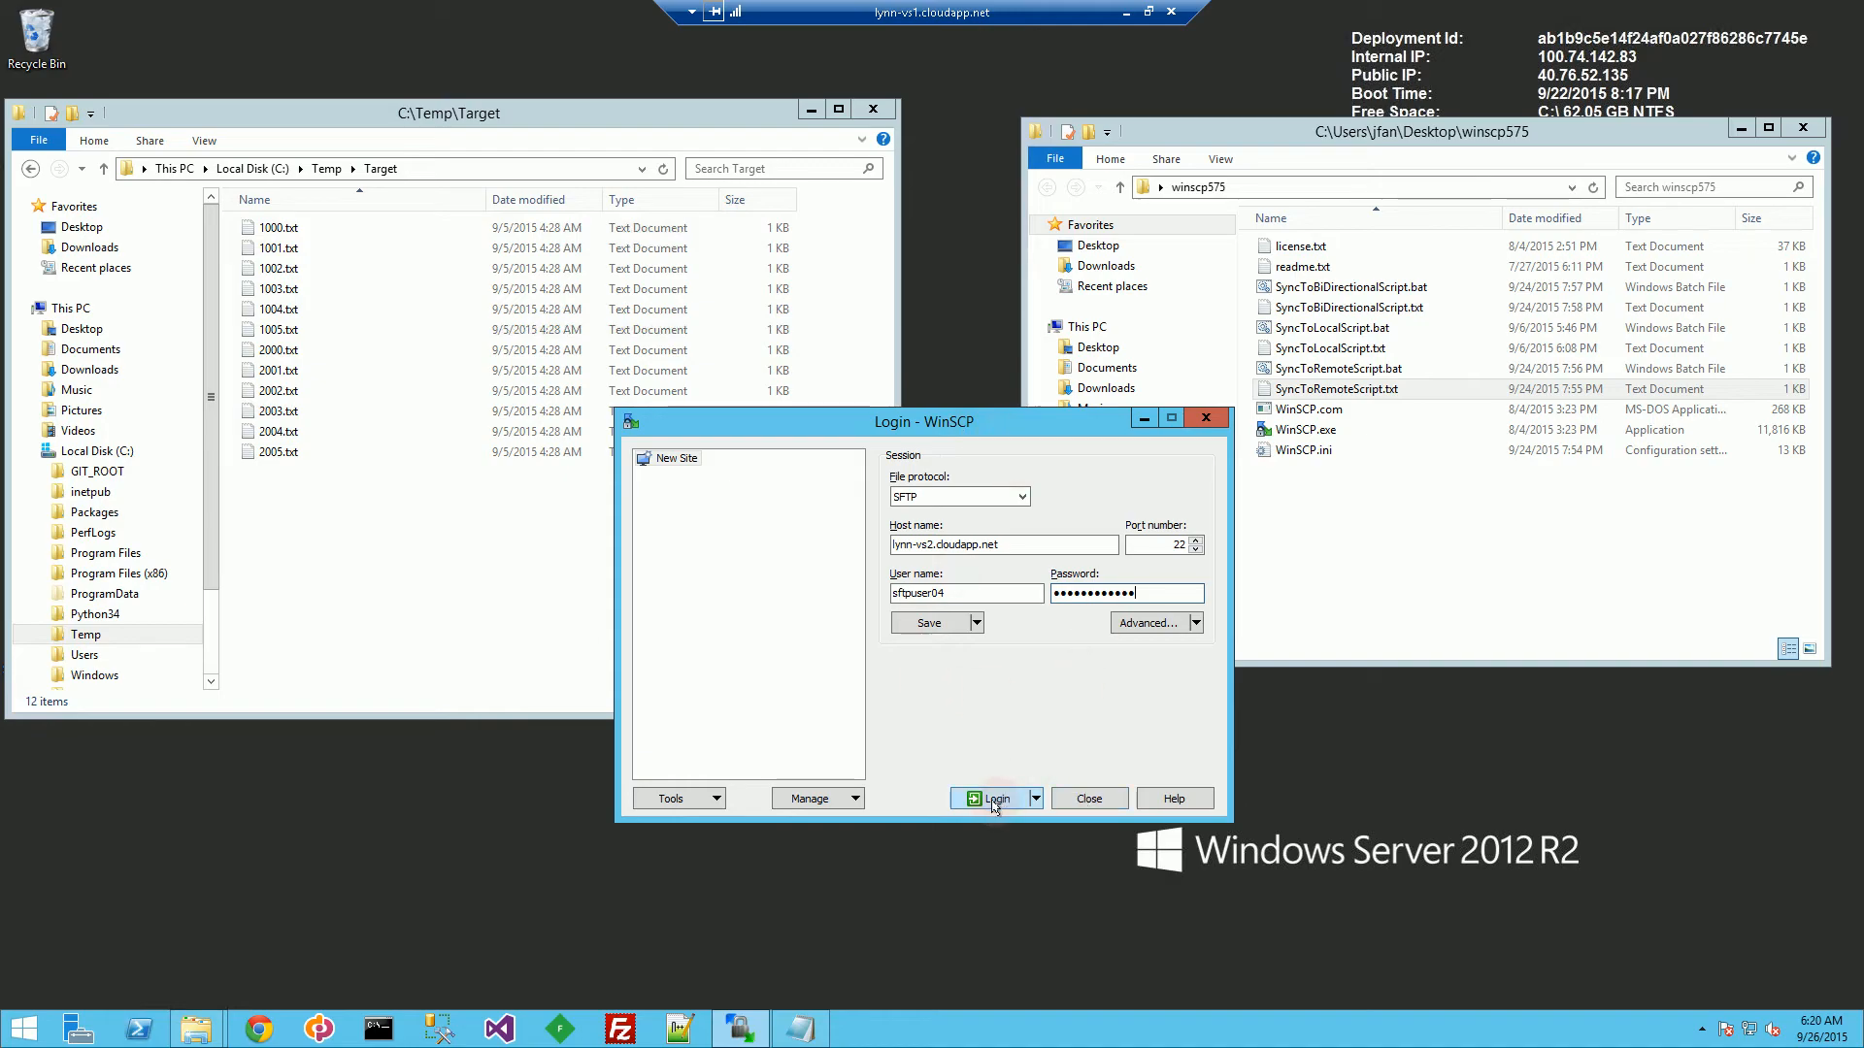
# Log in to the SFTP server so the unknown ssh-rsa host key warning appears
pyautogui.click(992, 798)
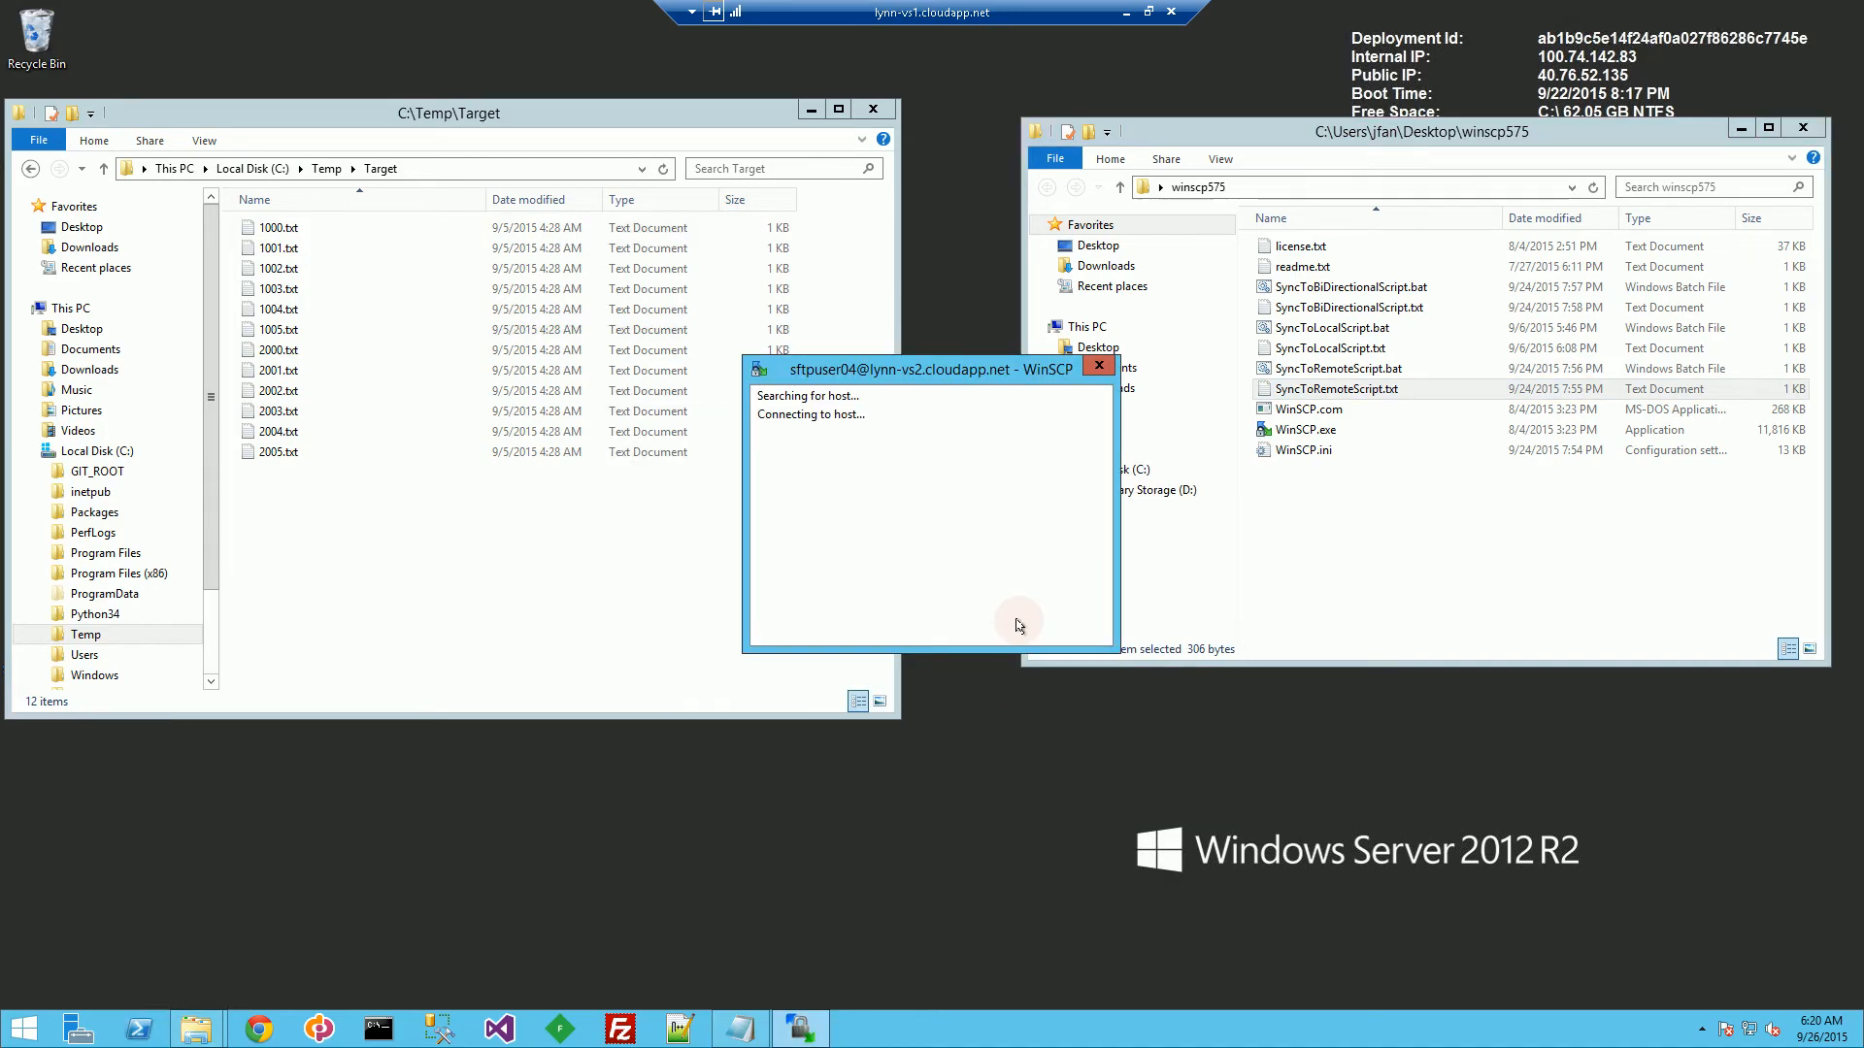
pyautogui.moveTo(939, 482)
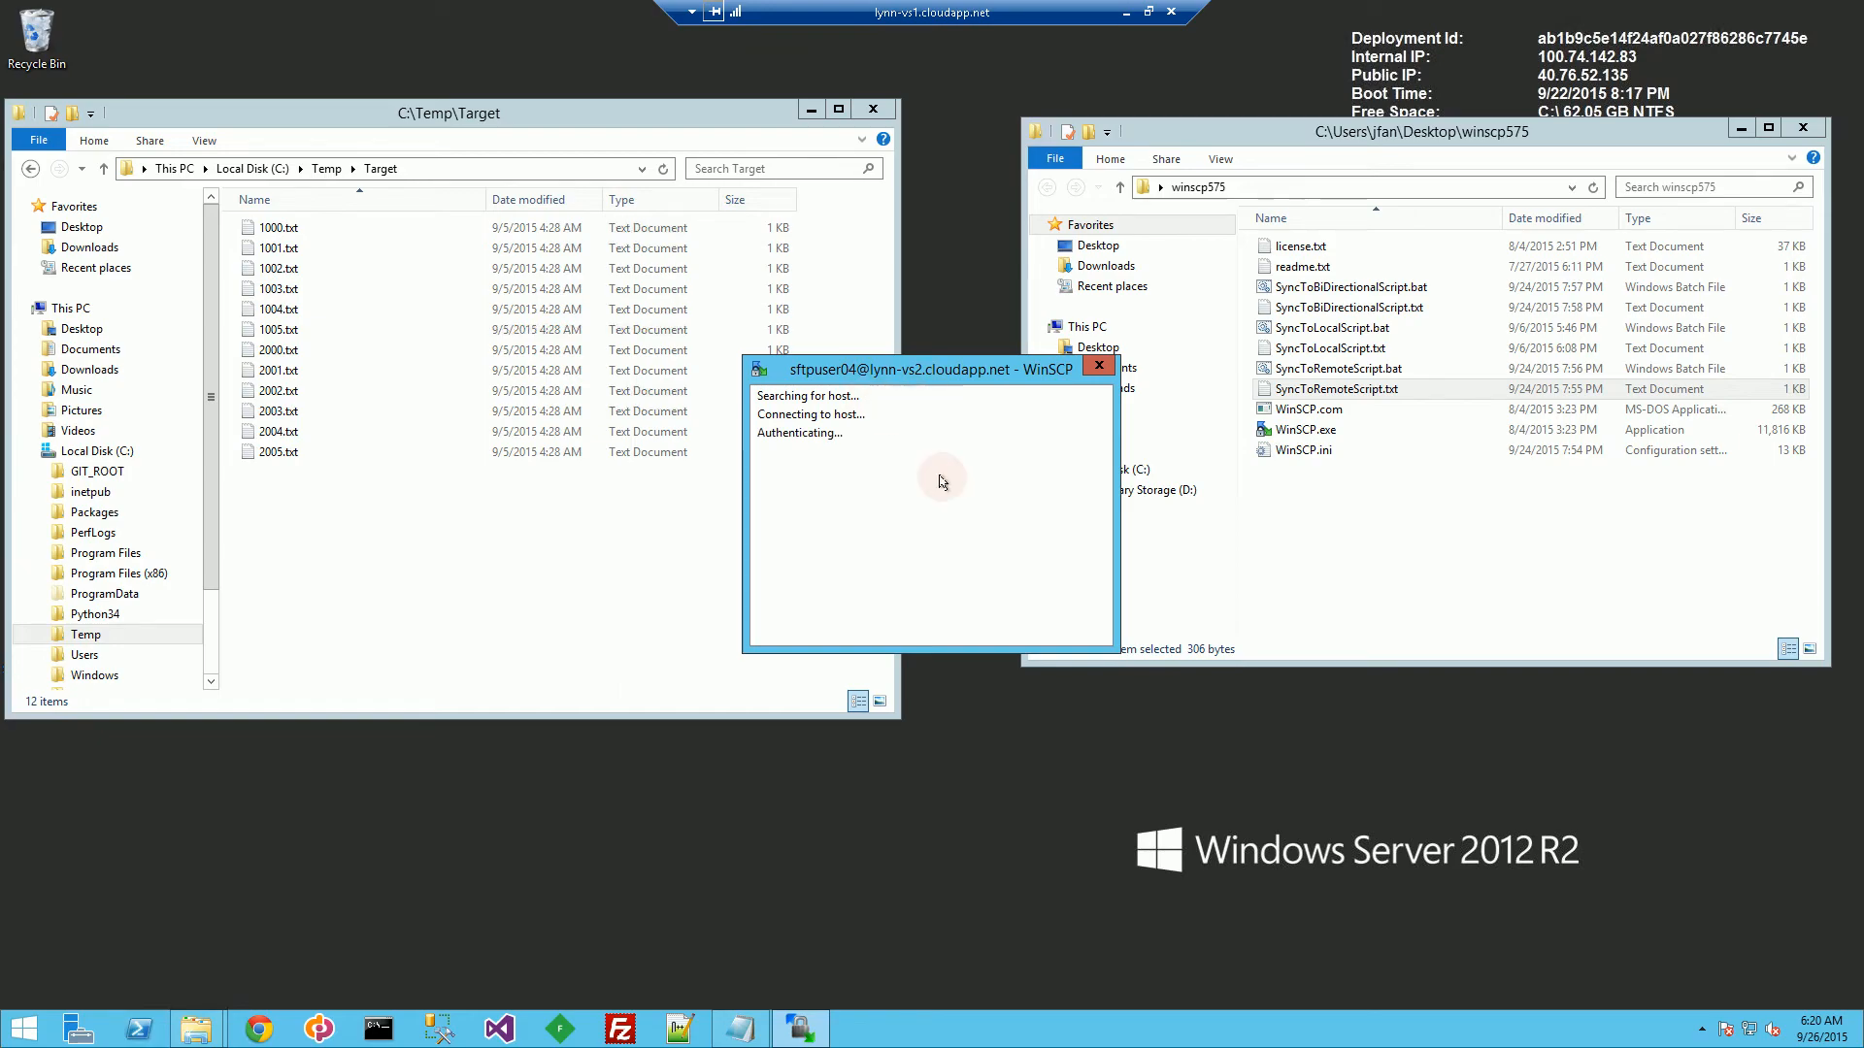
pyautogui.moveTo(1122, 11)
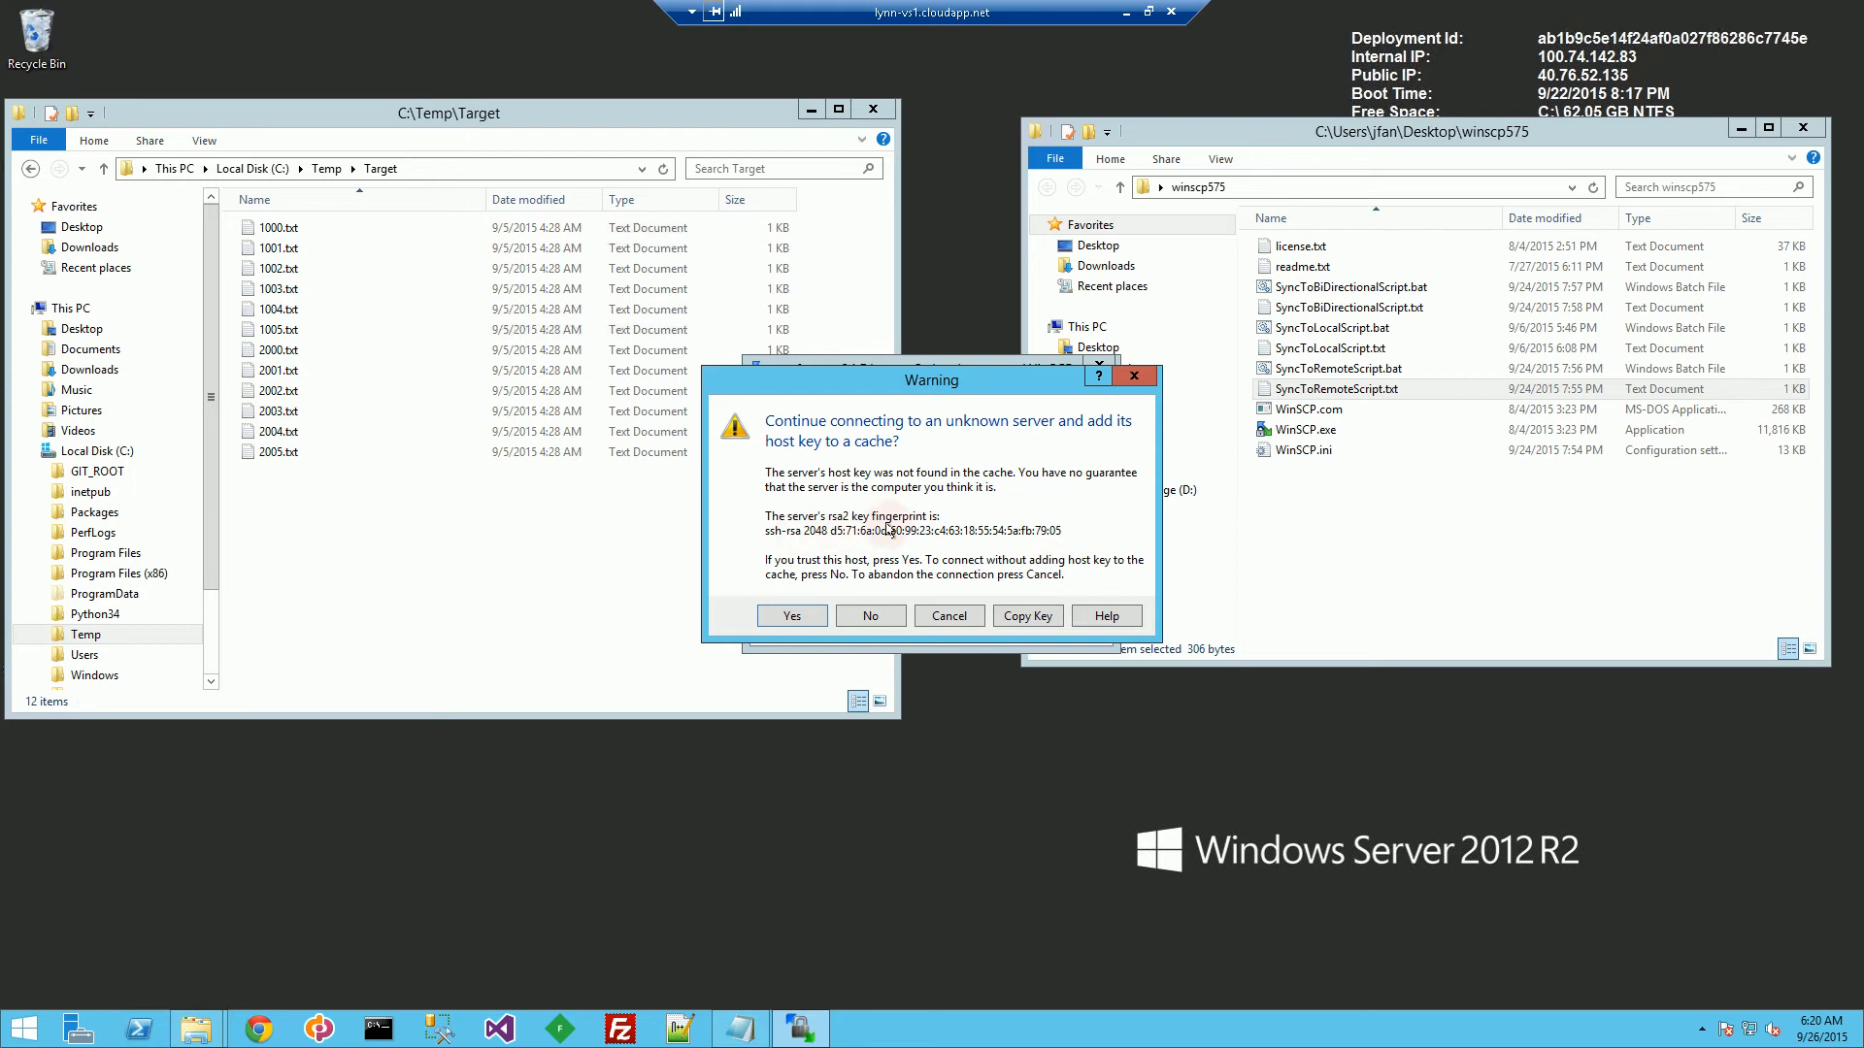
pyautogui.moveTo(989, 547)
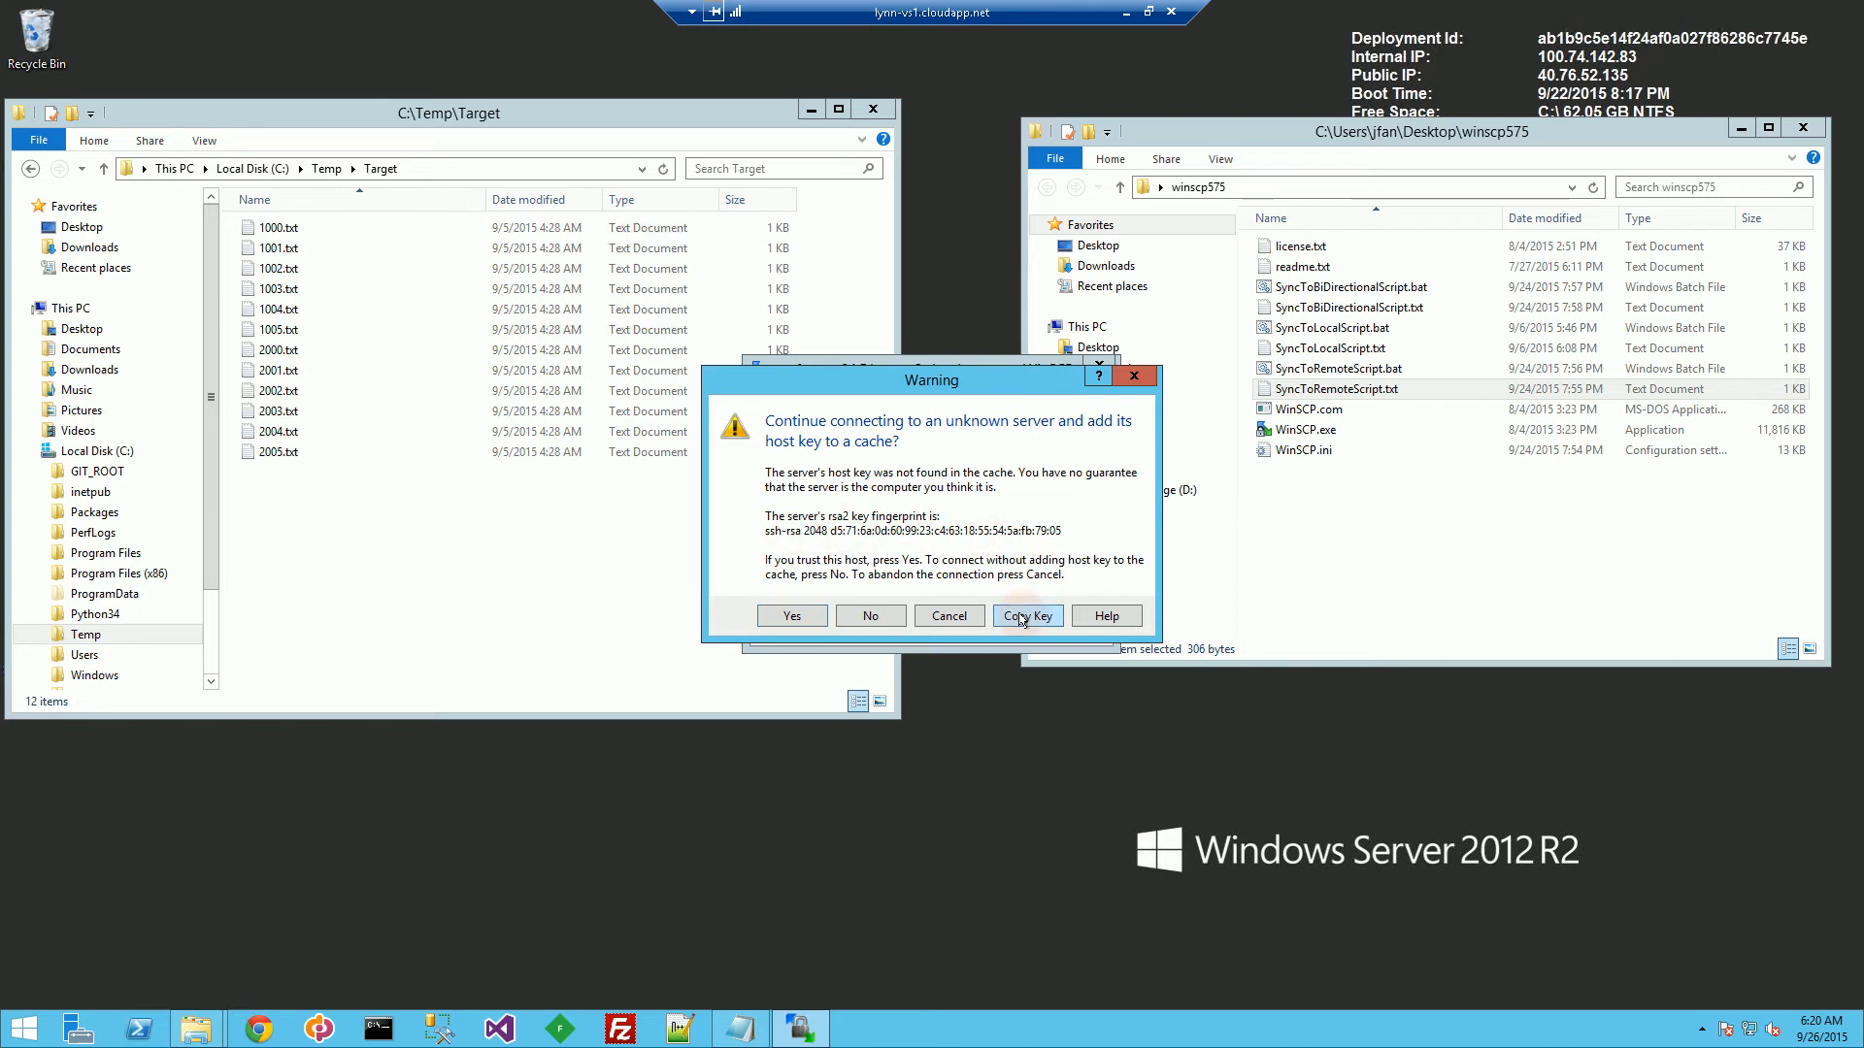
pyautogui.moveTo(1390, 410)
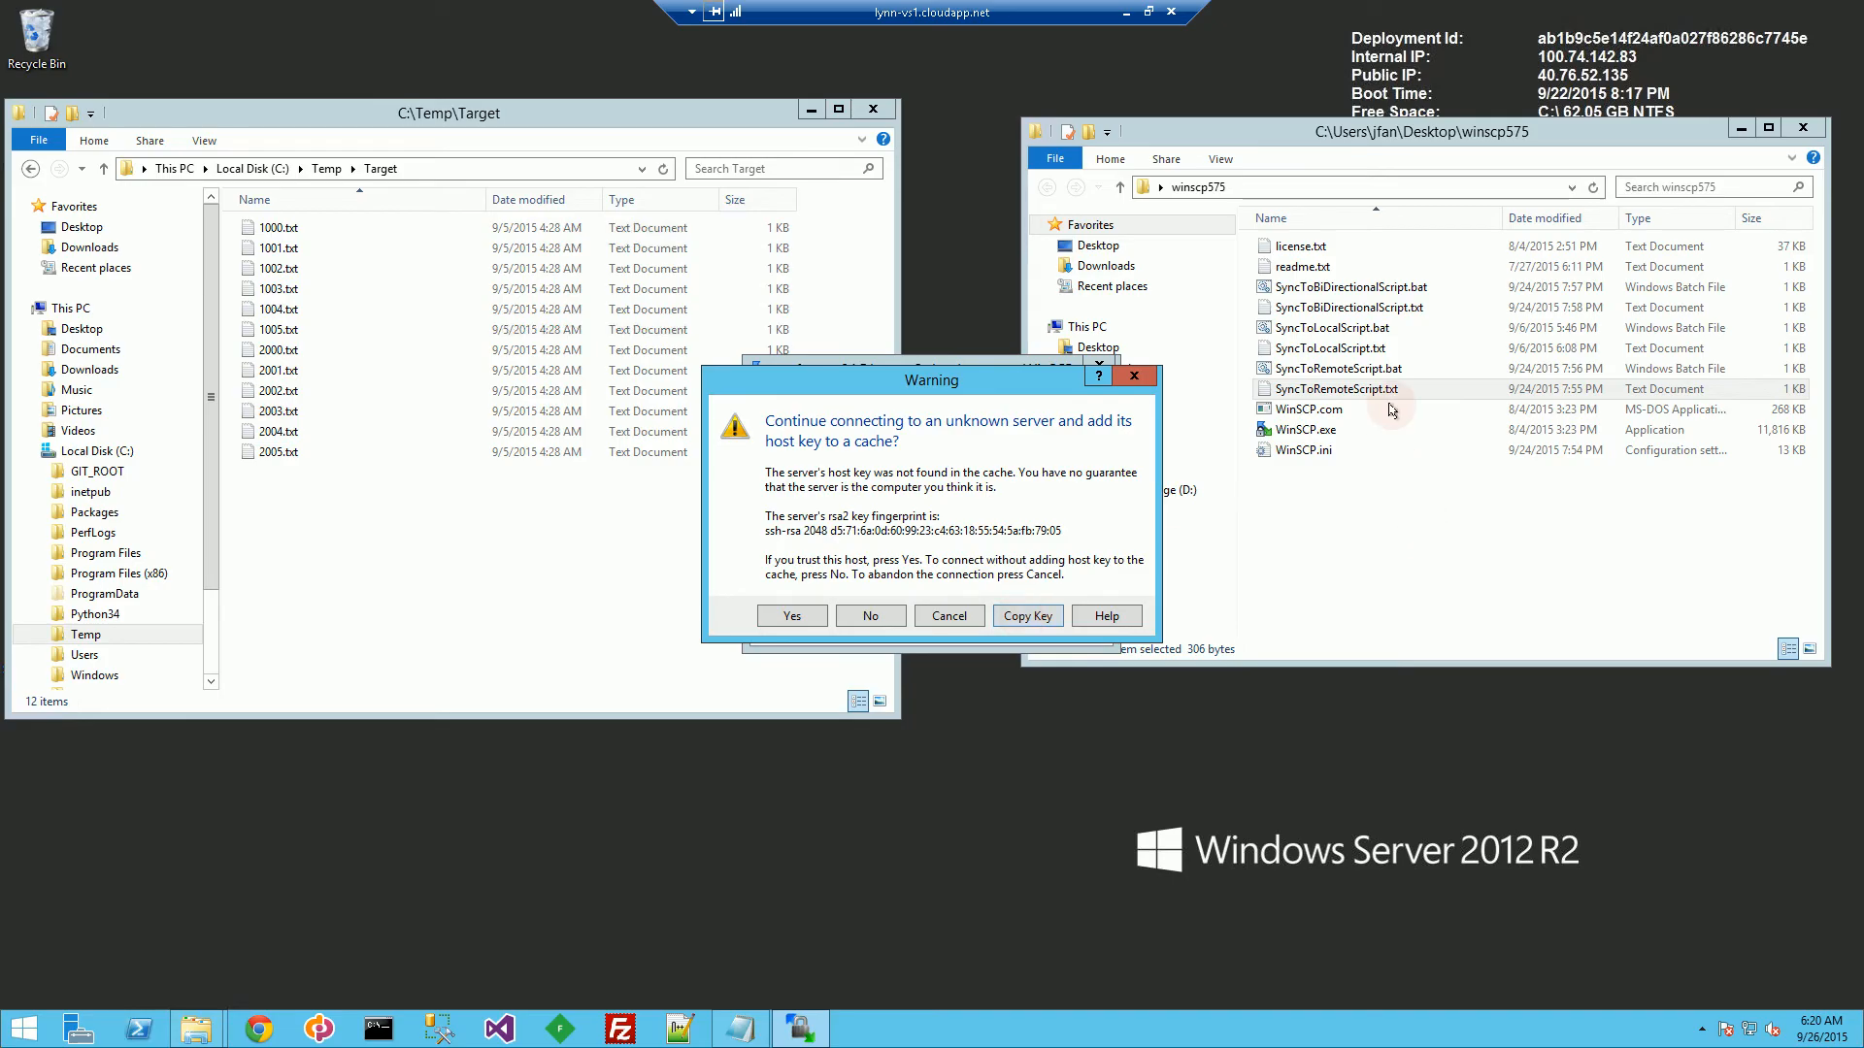
pyautogui.doubleClick(1336, 388)
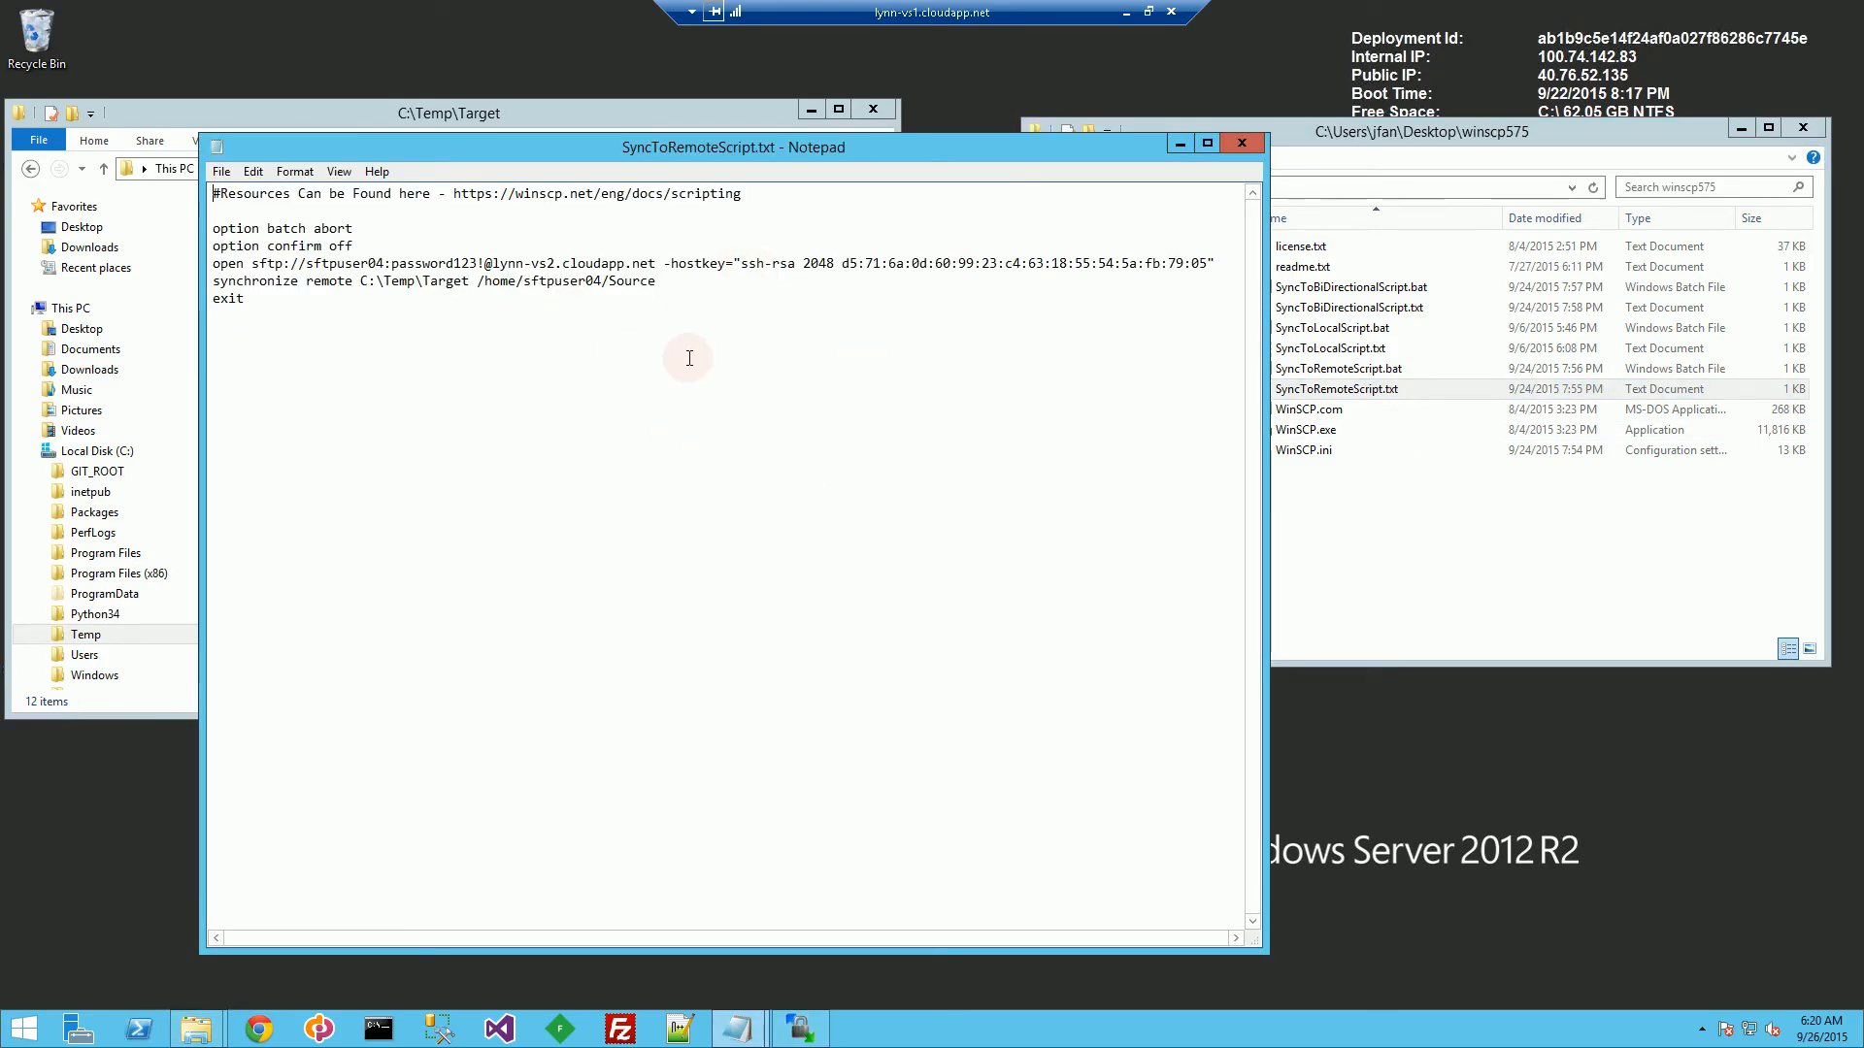
pyautogui.write('ssh-rsa 2048 d5:71:6a:0d:60:99:23:c4:63:18:55:54:5a:fb:79:05')
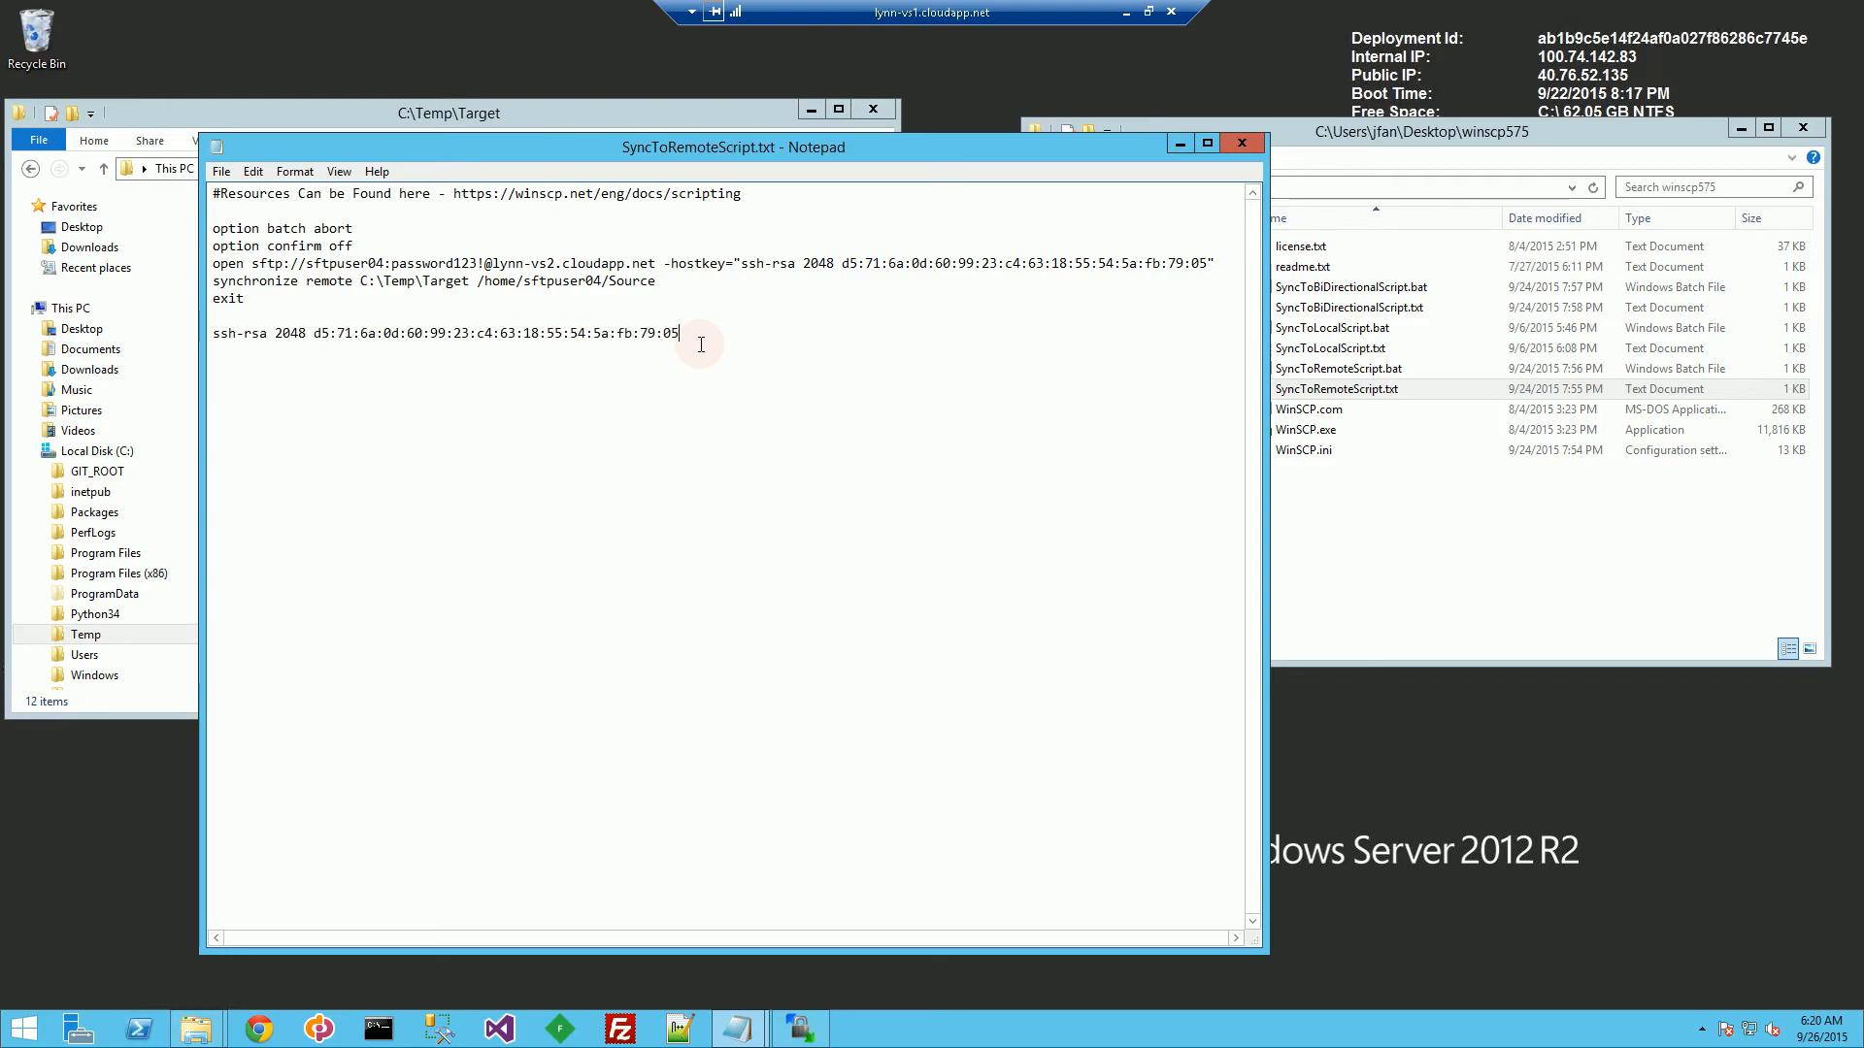
pyautogui.tripleClick(452, 332)
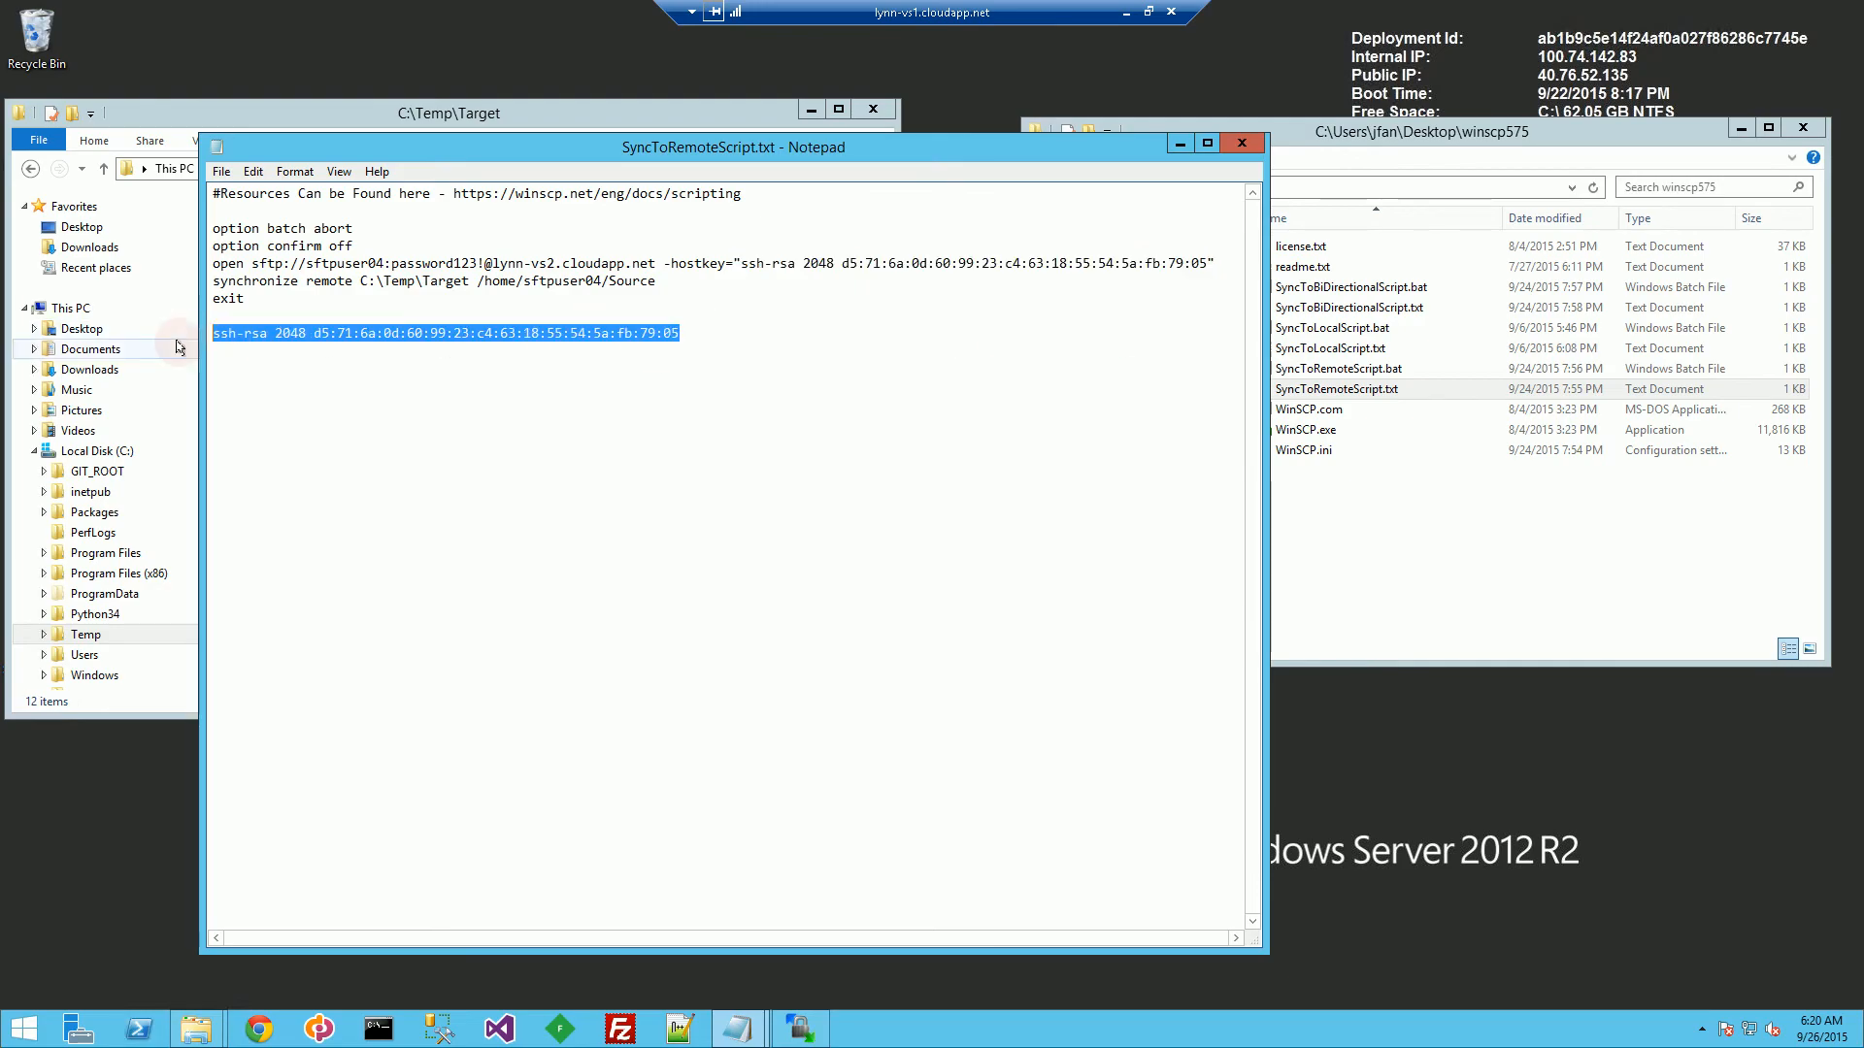
pyautogui.click(536, 229)
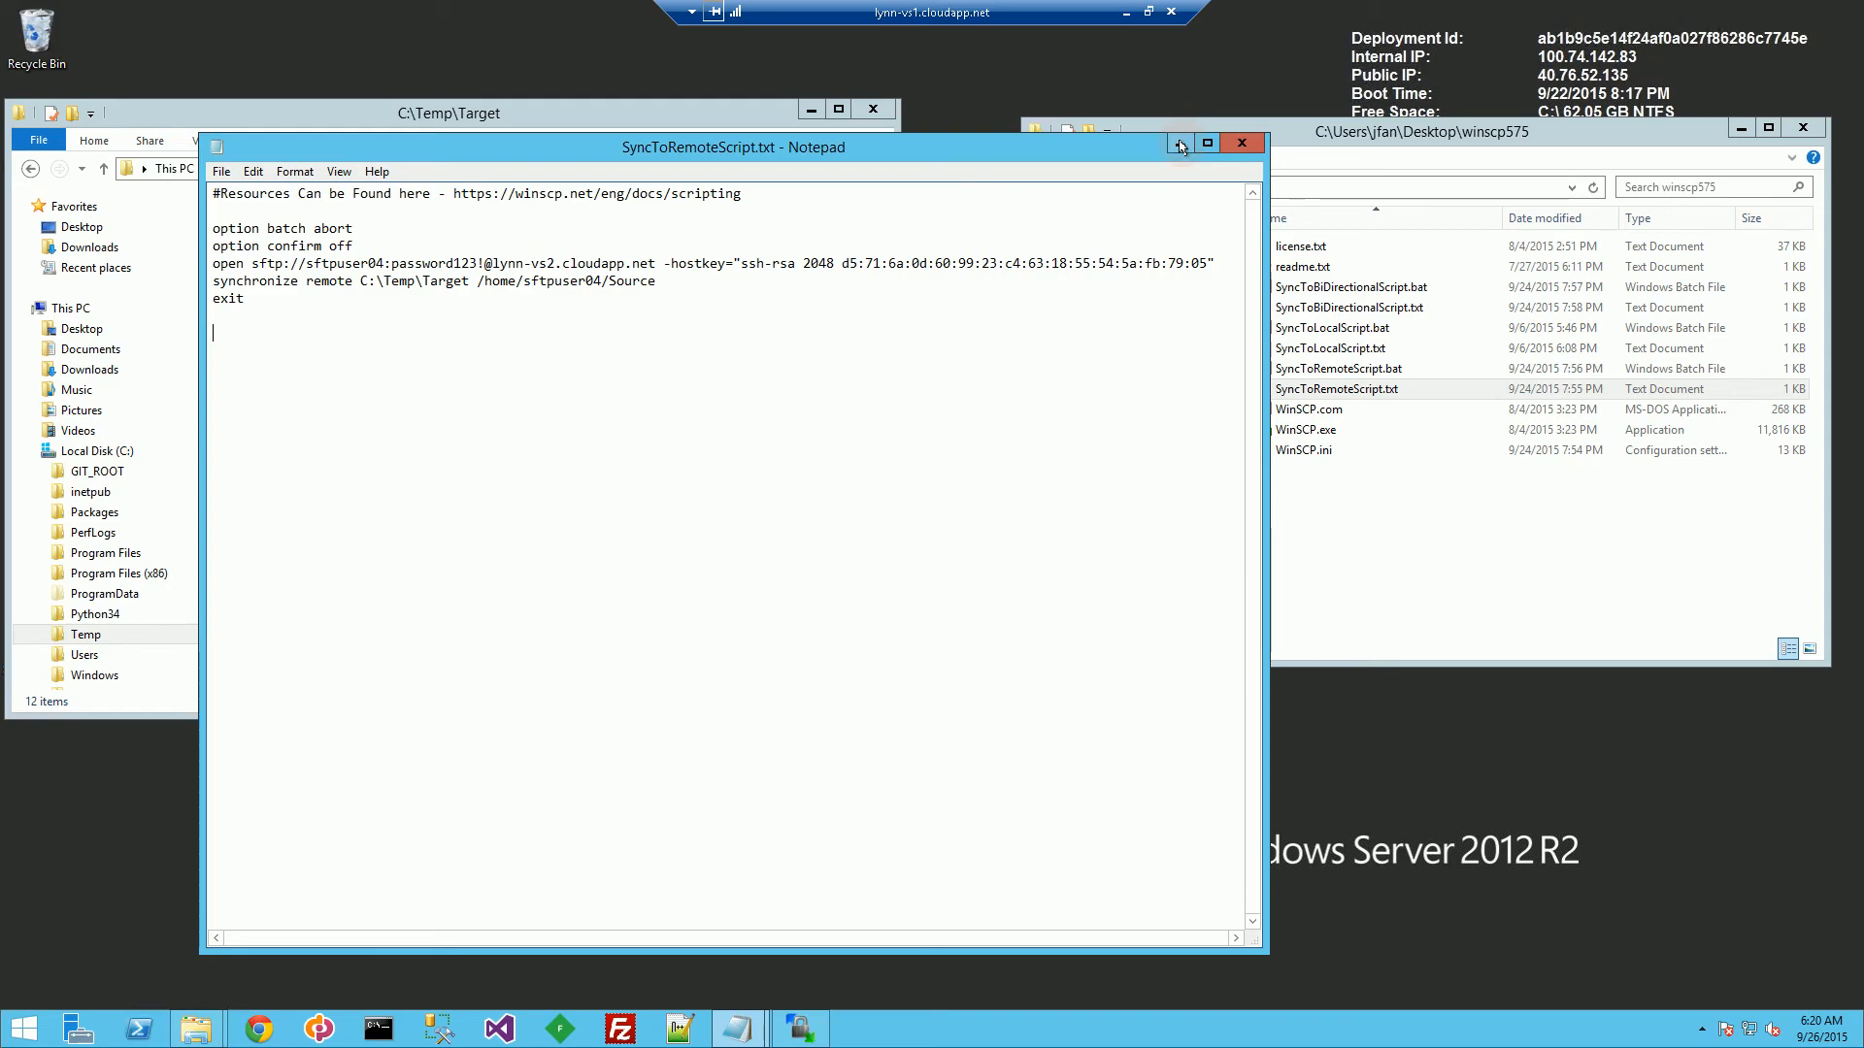
pyautogui.moveTo(1178, 141)
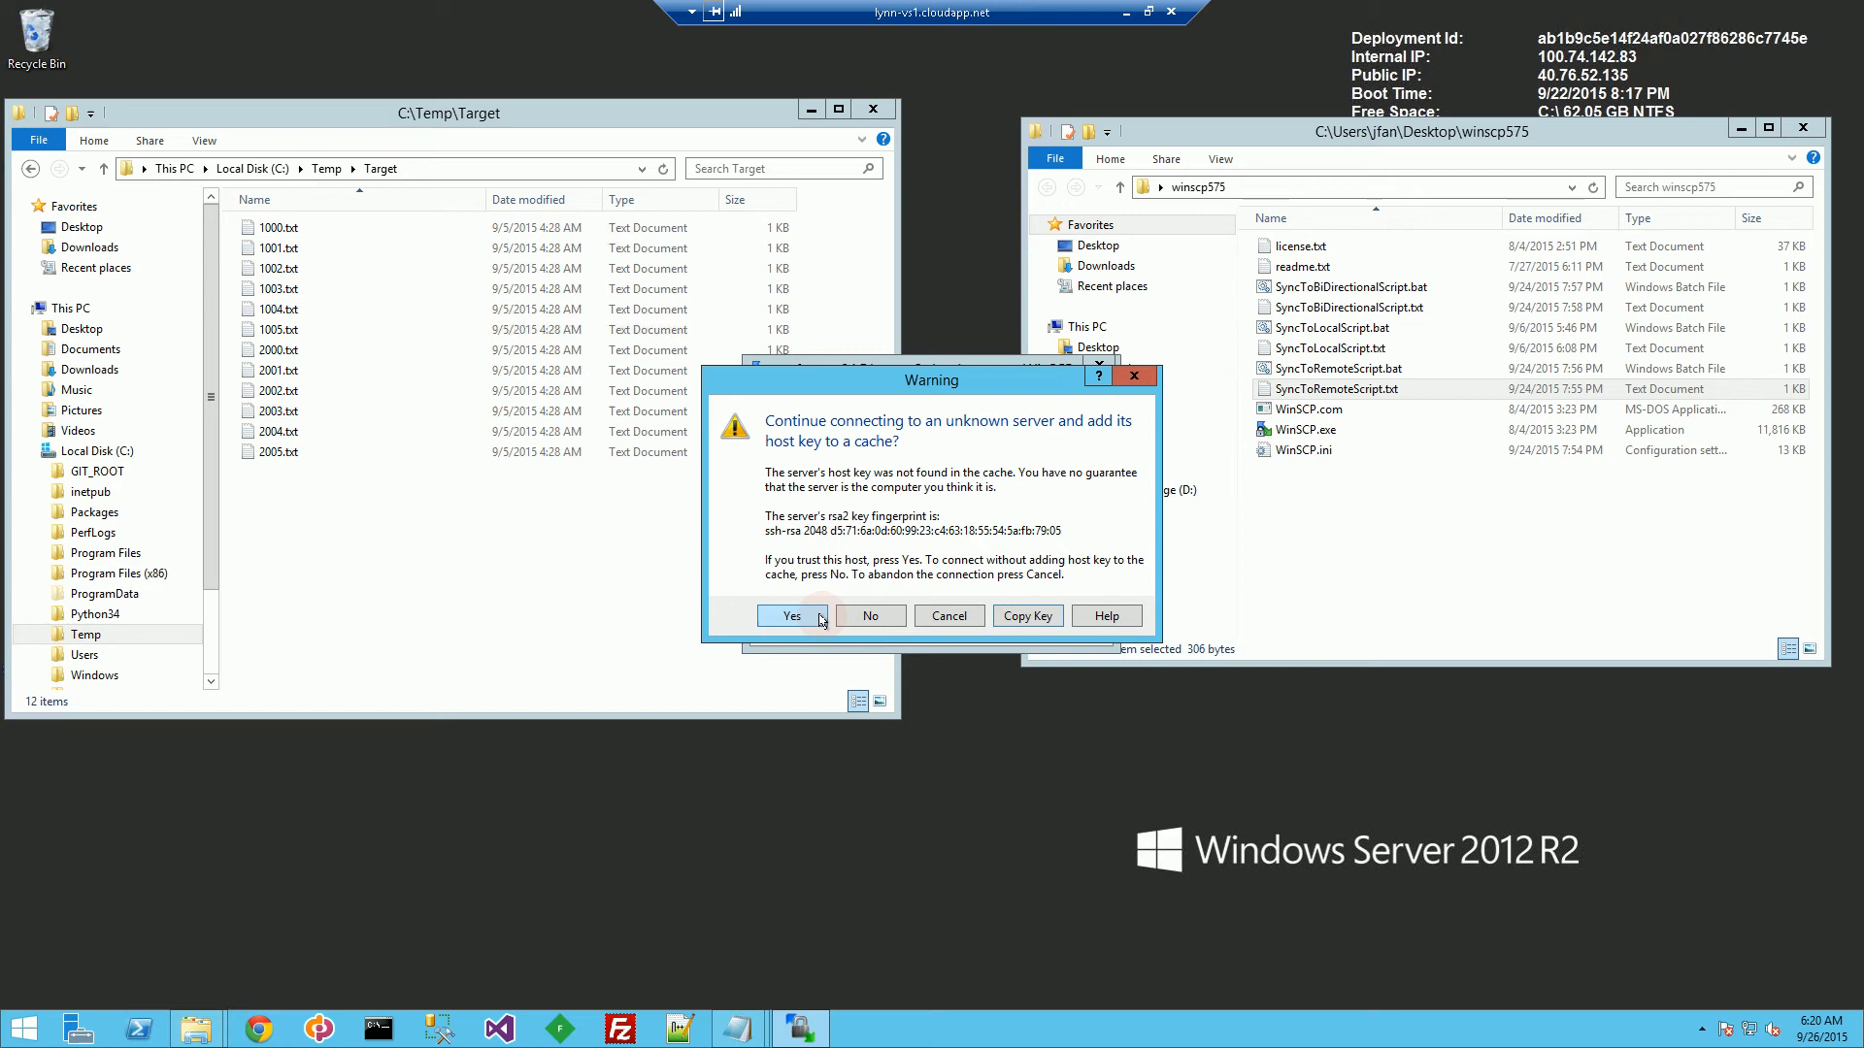
# Accept the server's host key, opening local Documents beside remote Source with 1000.txt–1005.txt
pyautogui.click(786, 615)
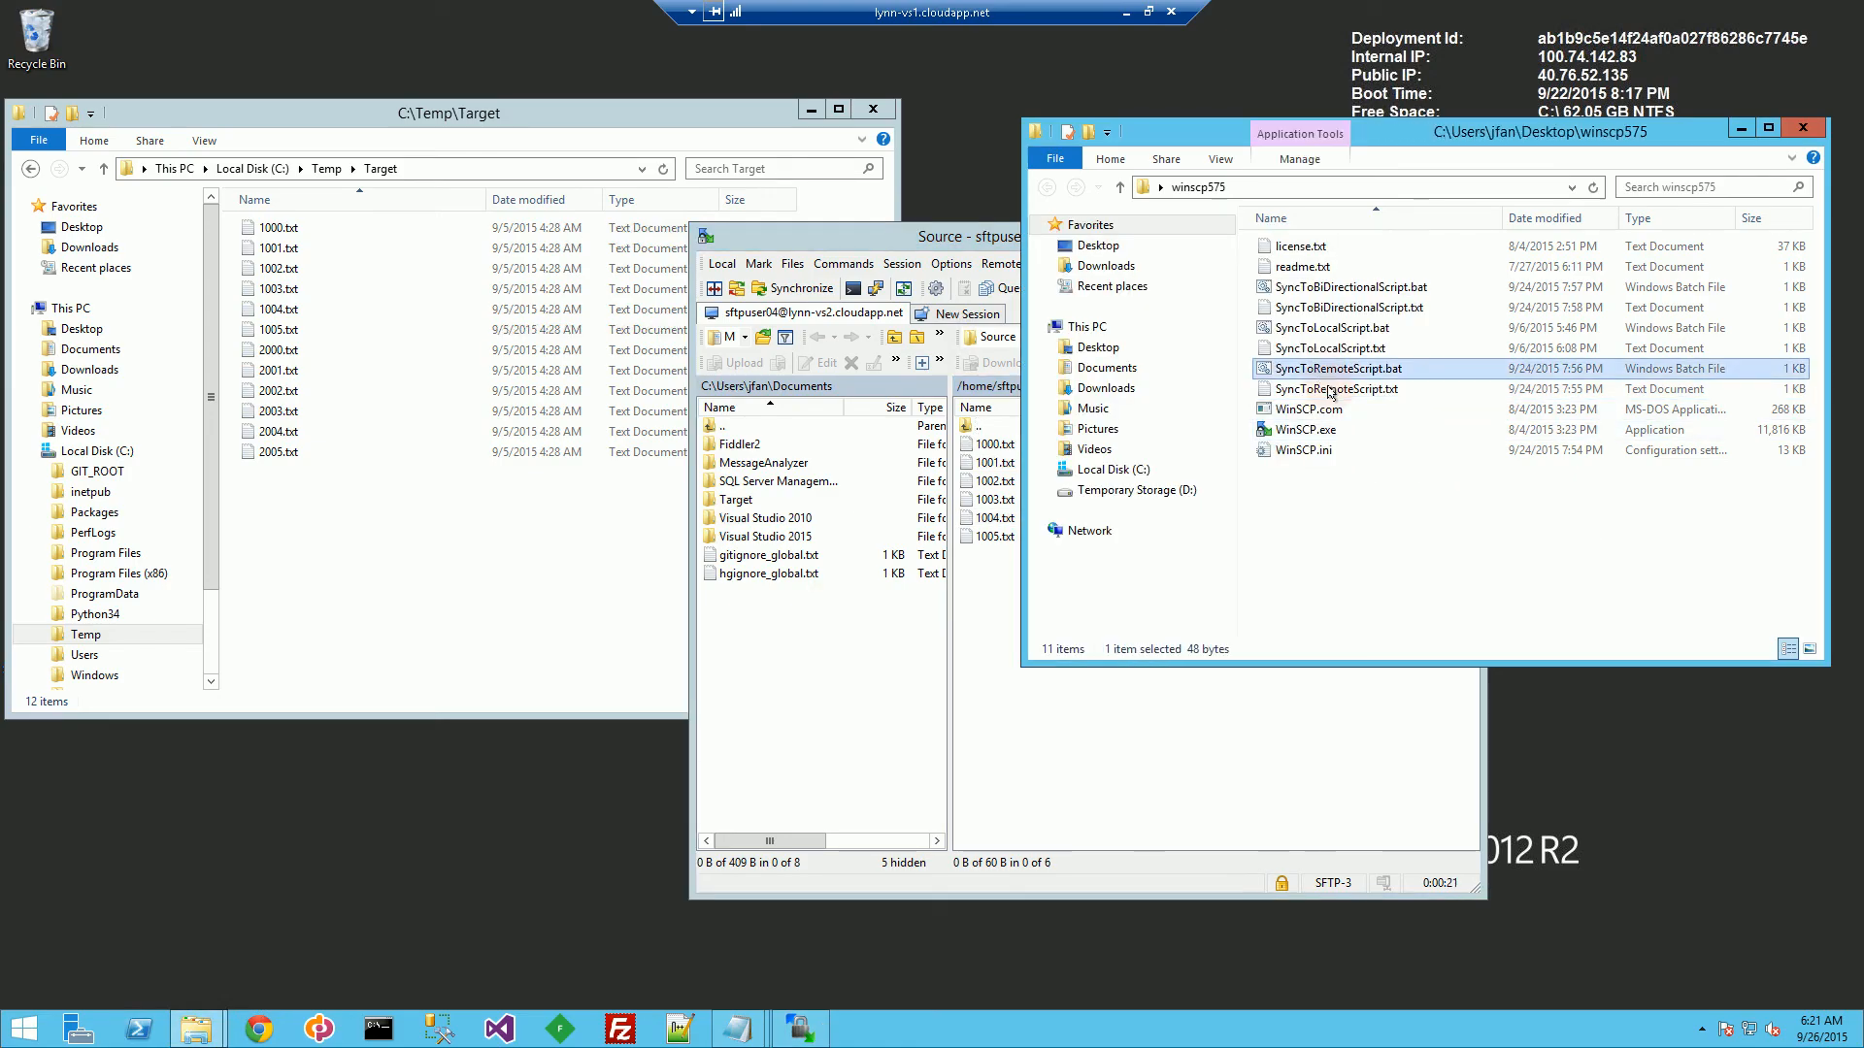
# Review the synchronize remote line mirroring C:\Temp\Target to /home/sftpuser04/Source in SyncToRemoteScript.txt
pyautogui.click(1336, 388)
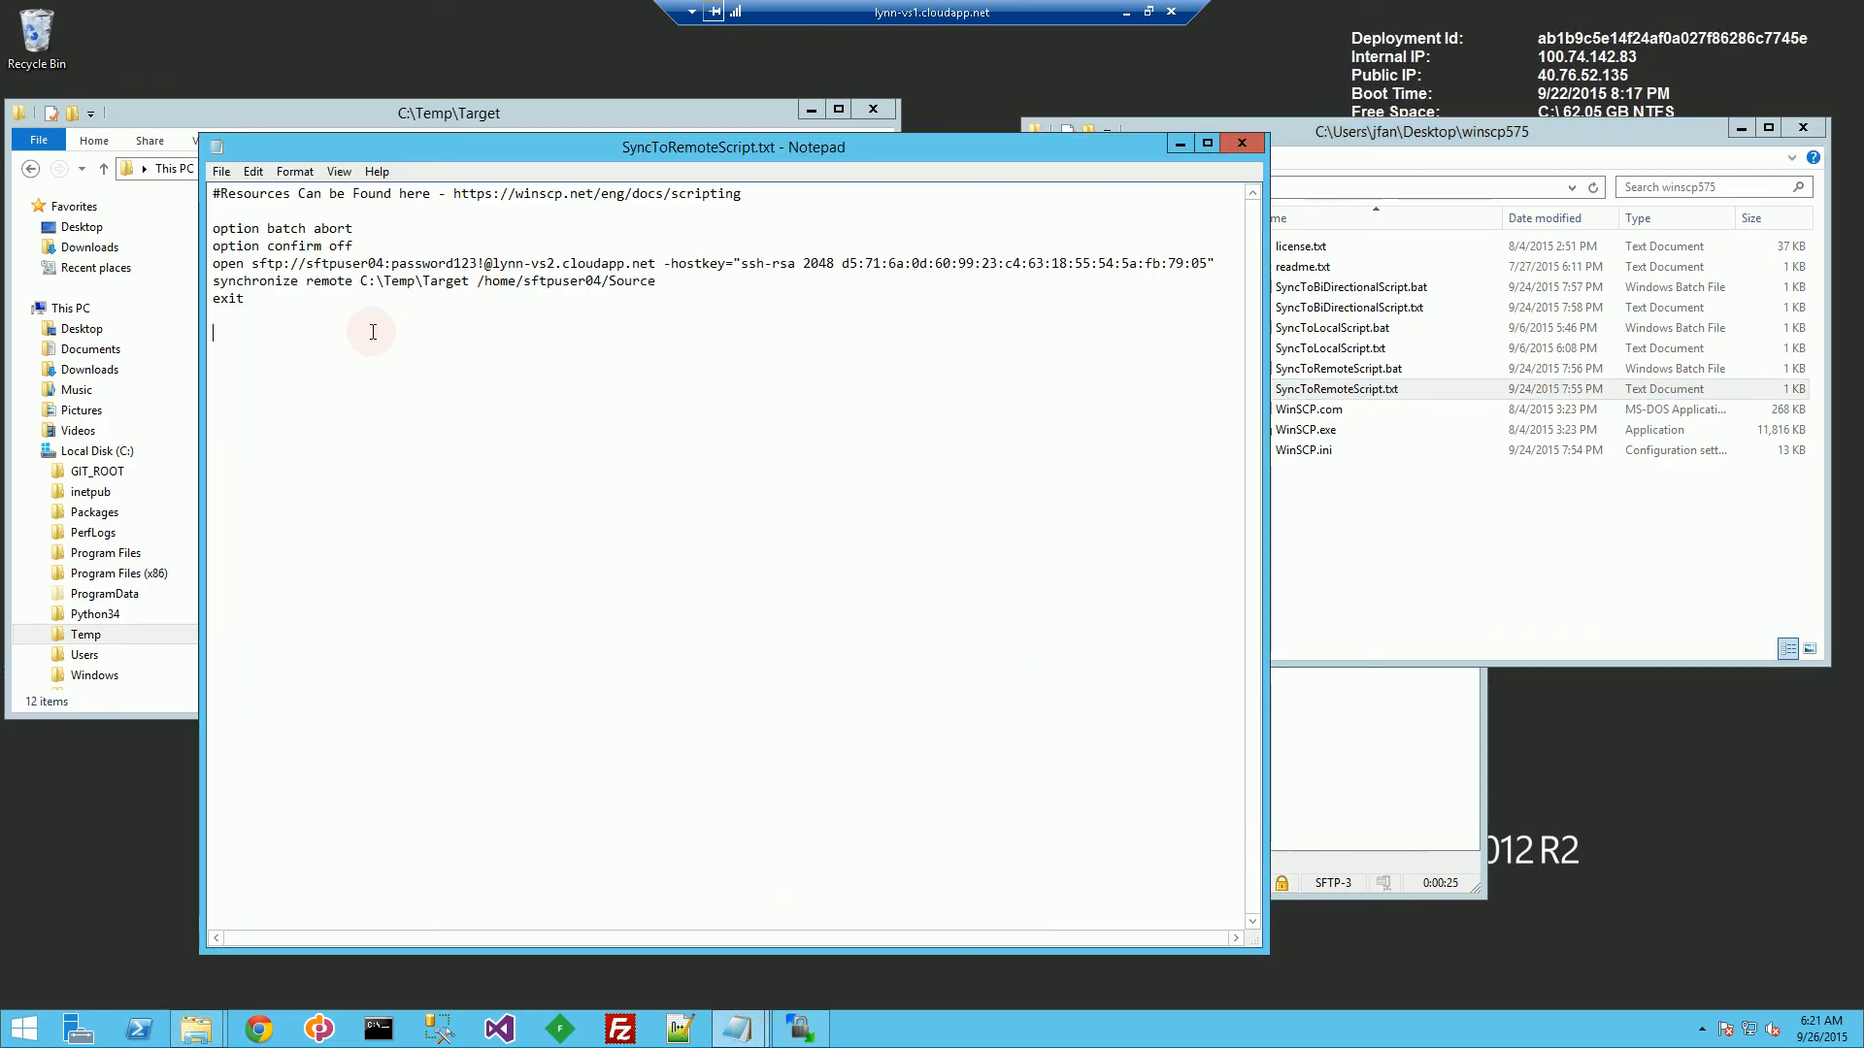
pyautogui.tripleClick(433, 280)
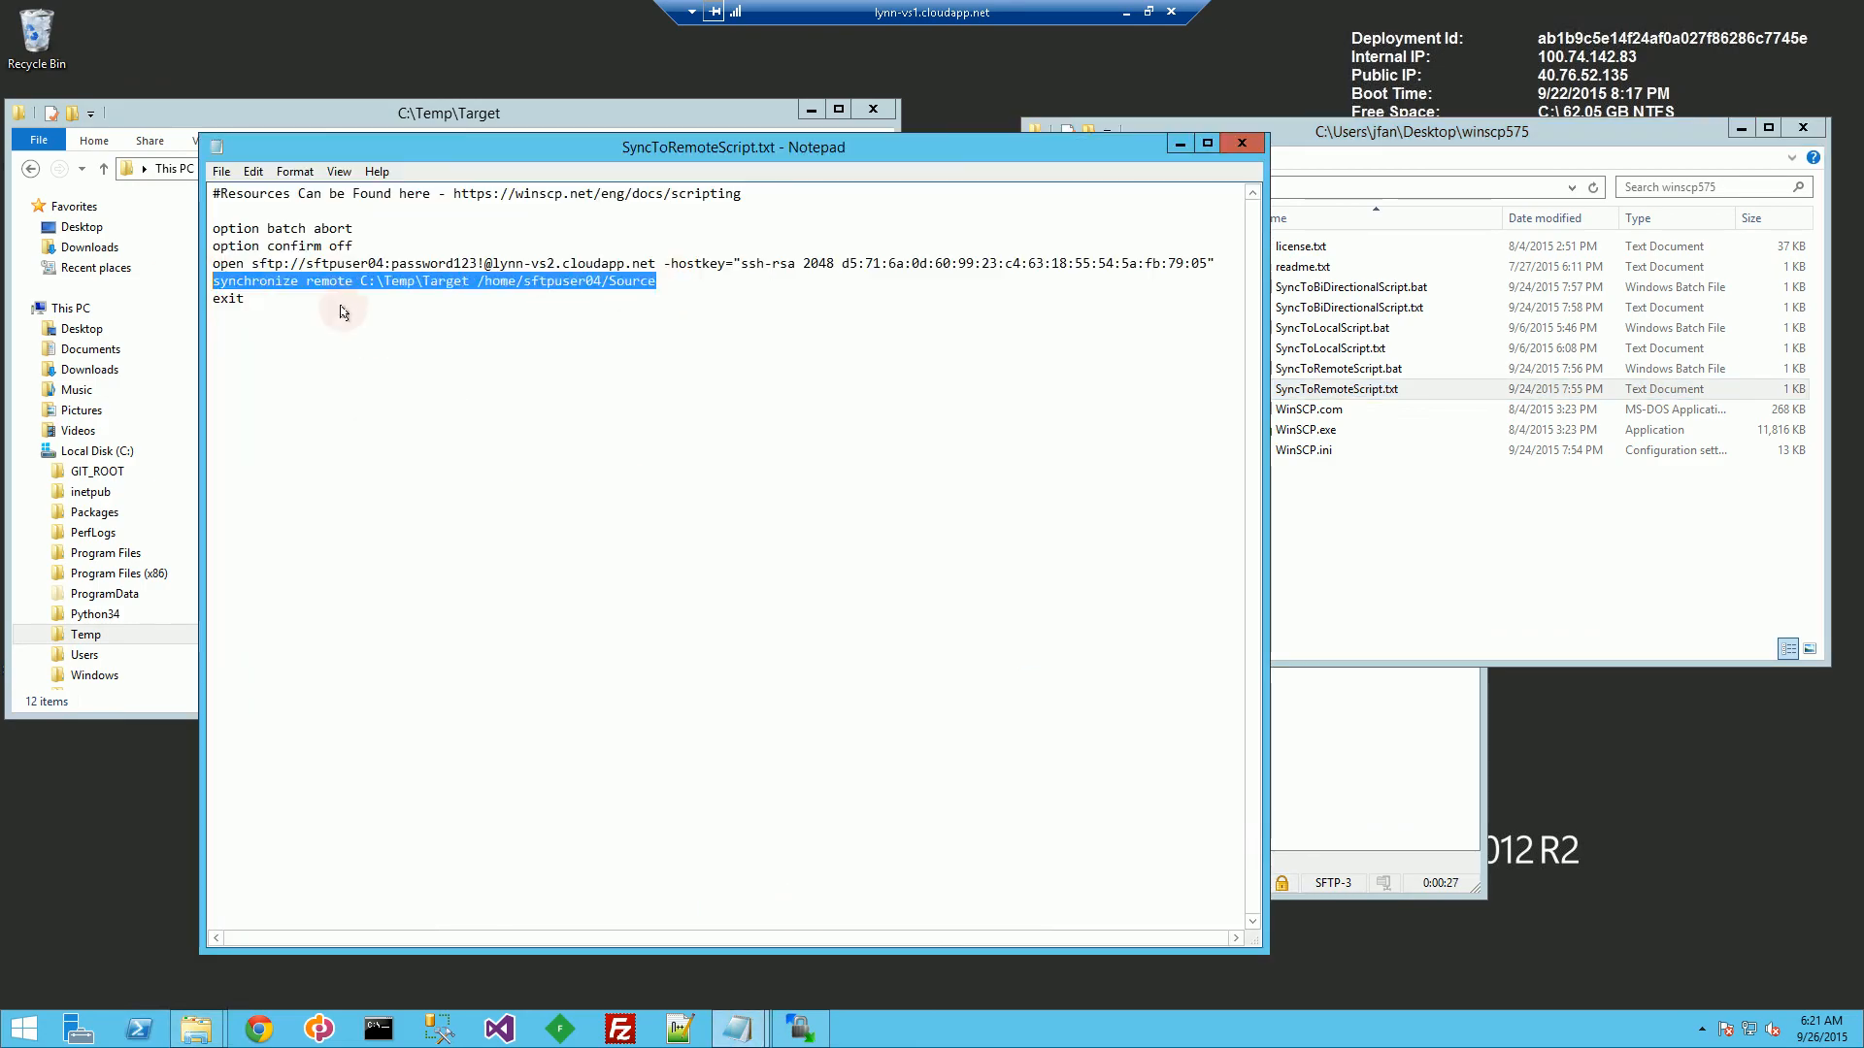
pyautogui.doubleClick(330, 279)
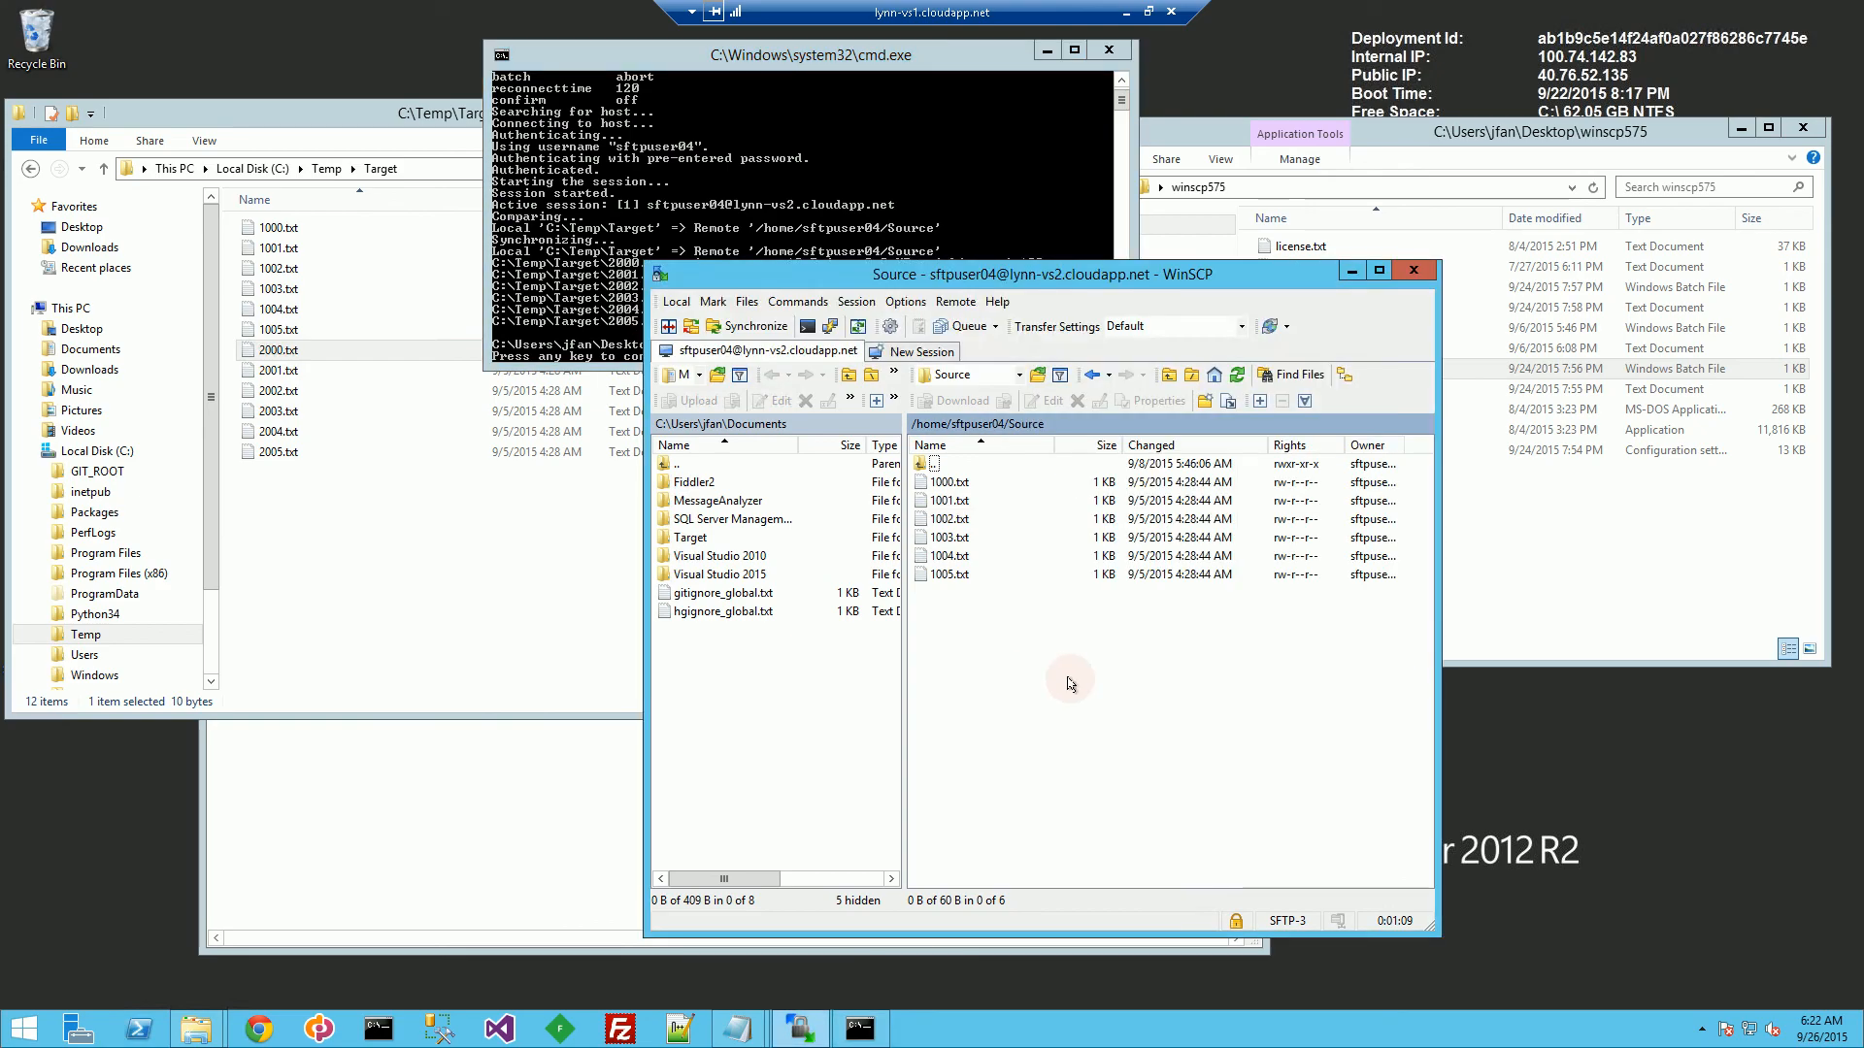
# Refresh the remote Source listing to show the uploaded 2000.txt–2005.txt alongside 1000.txt–1005.txt
pyautogui.rightClick(1068, 681)
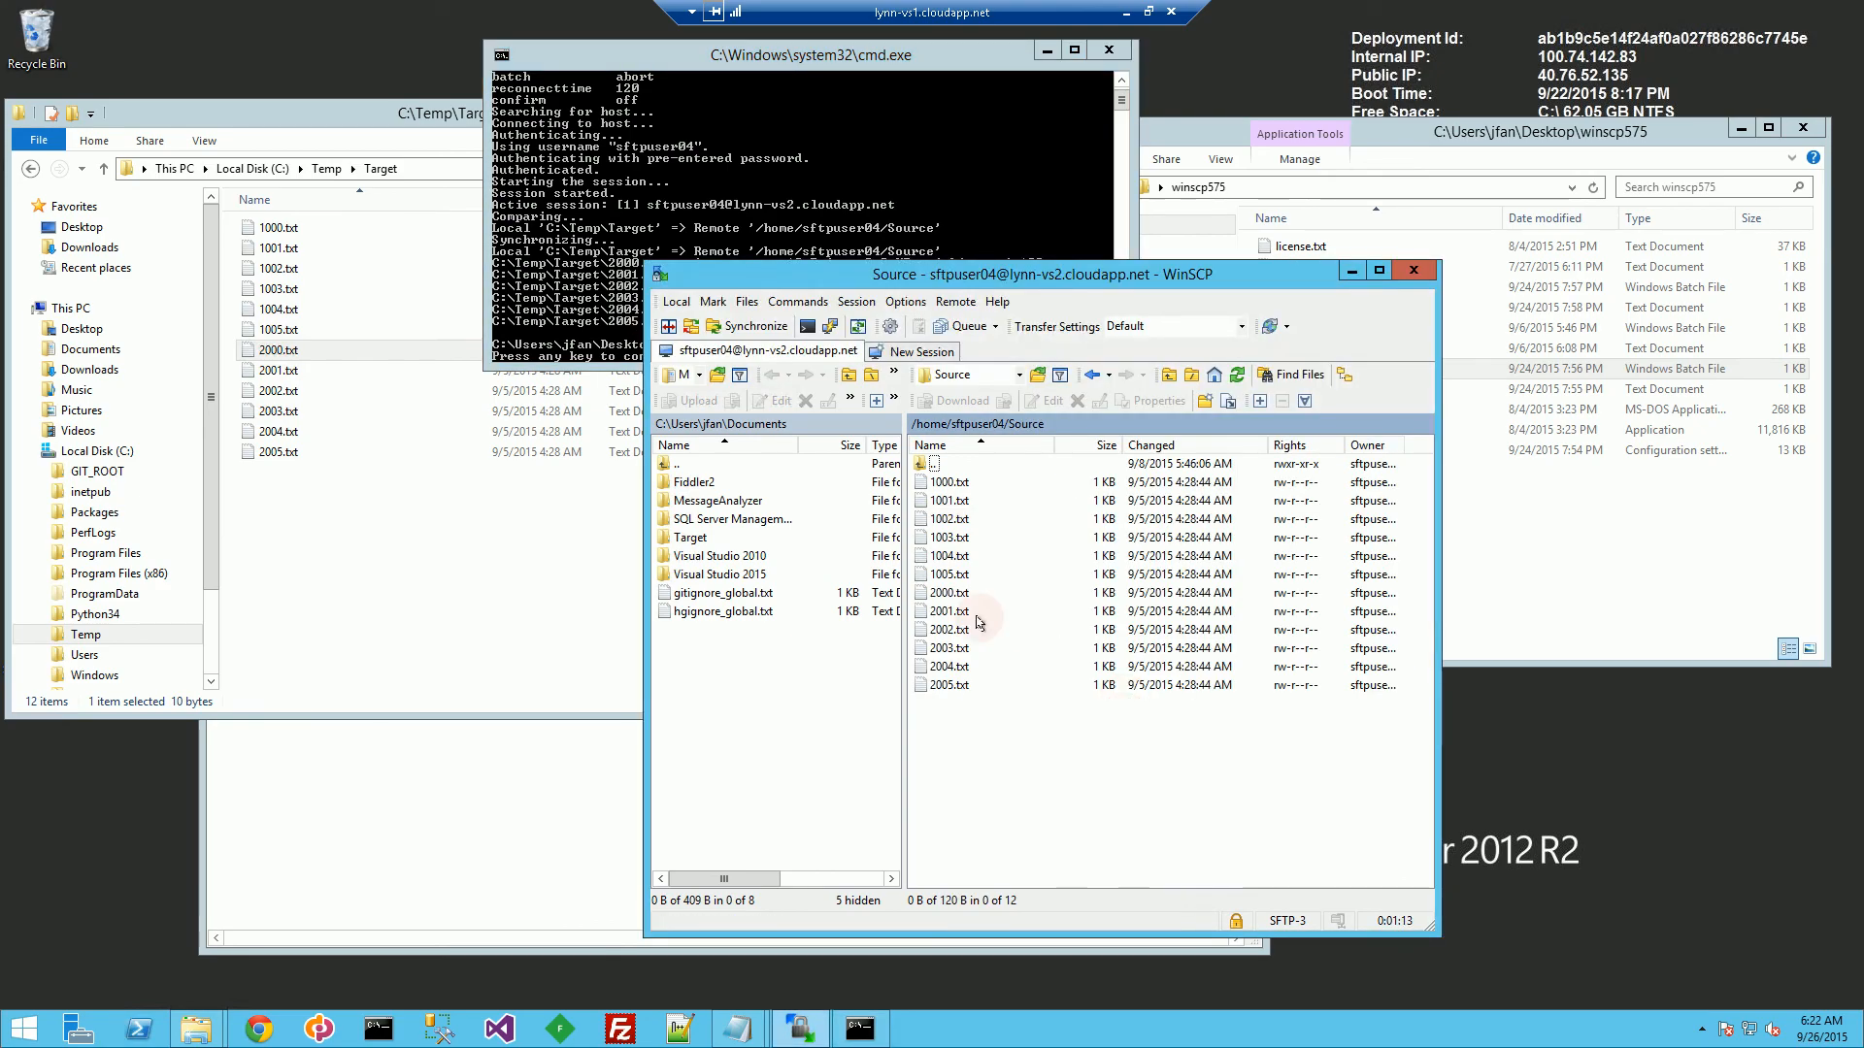
pyautogui.moveTo(1126, 11)
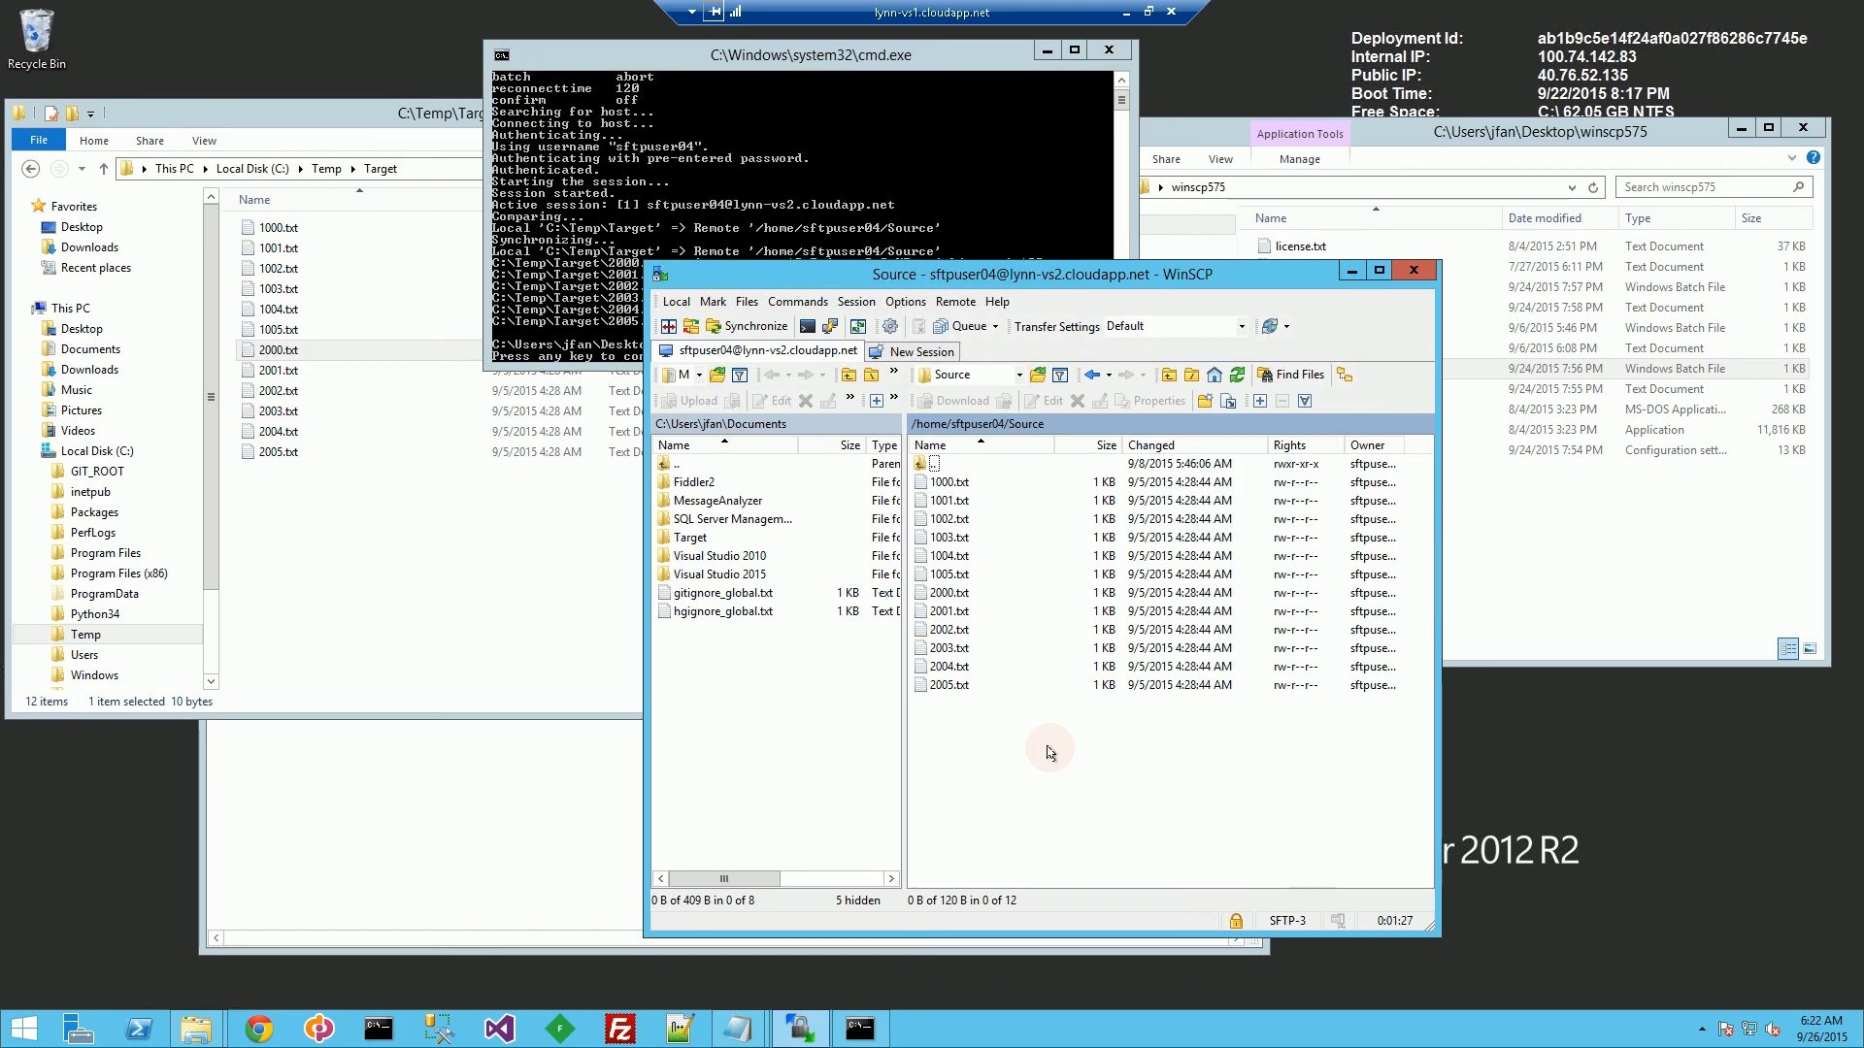
pyautogui.moveTo(1231, 793)
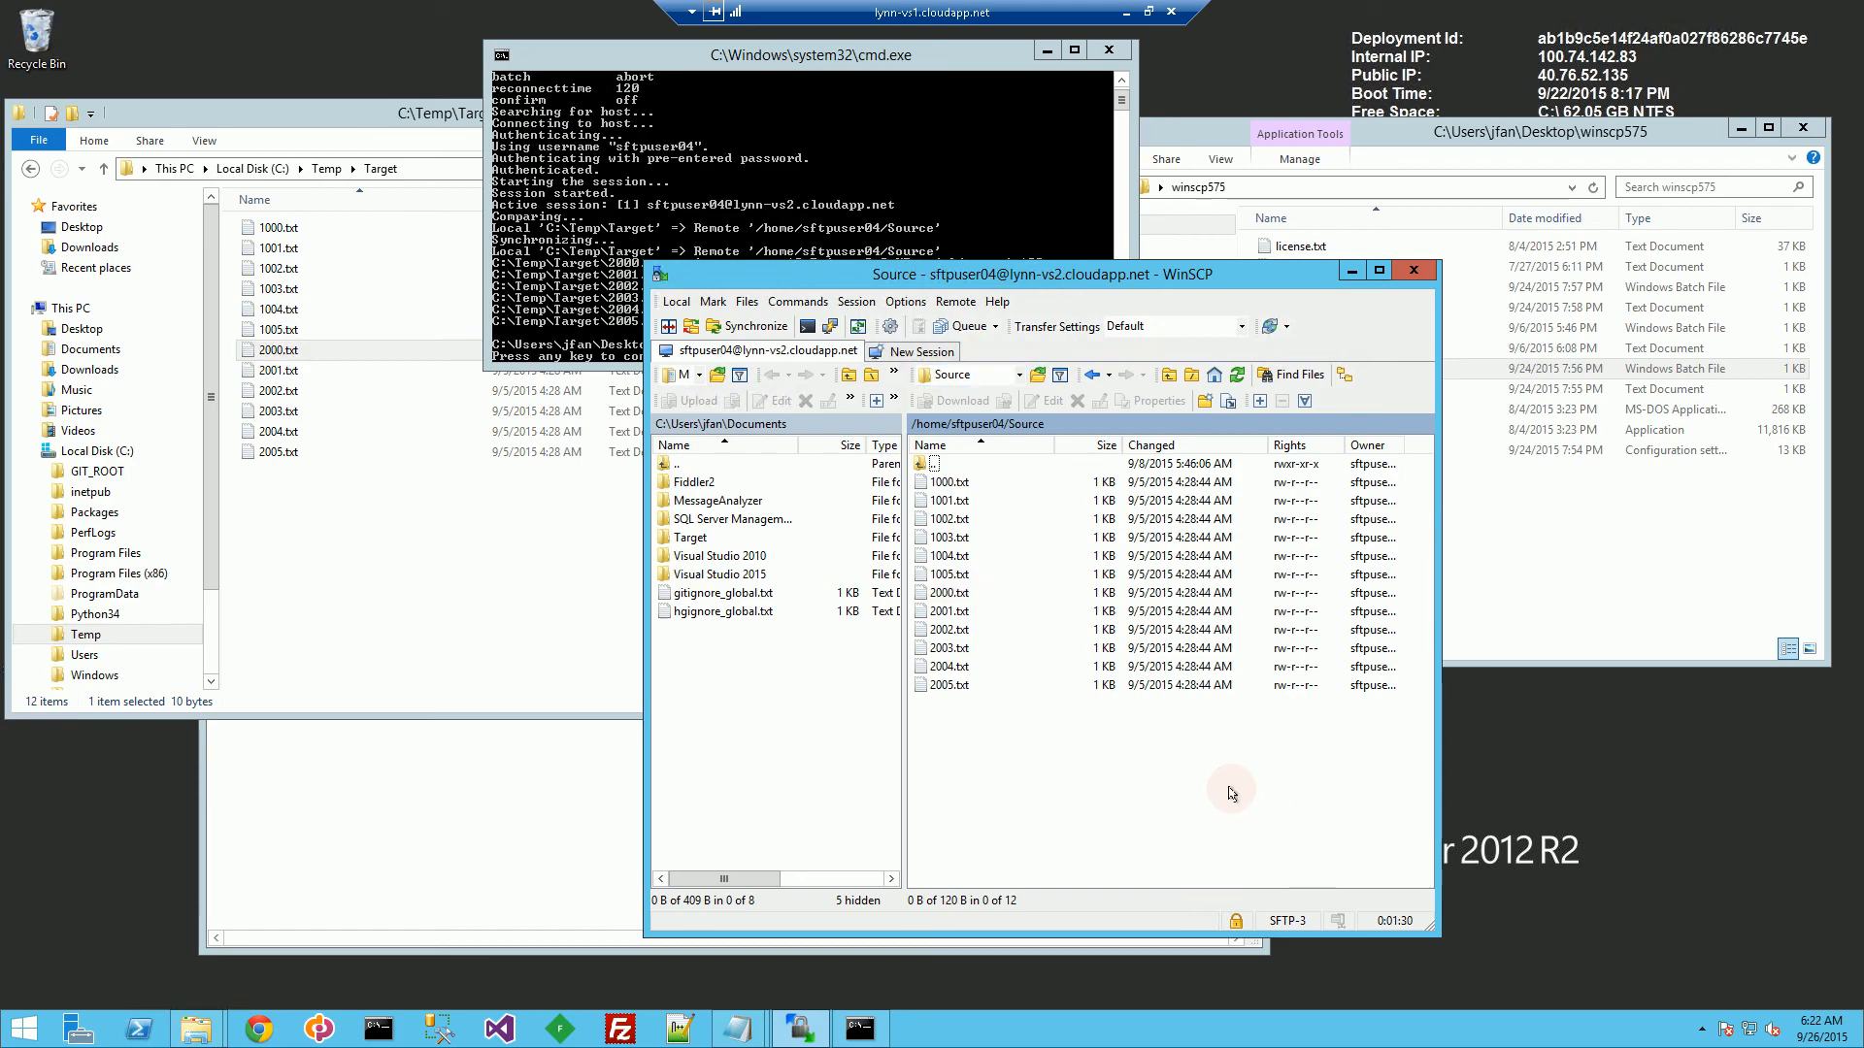
pyautogui.moveTo(1611, 610)
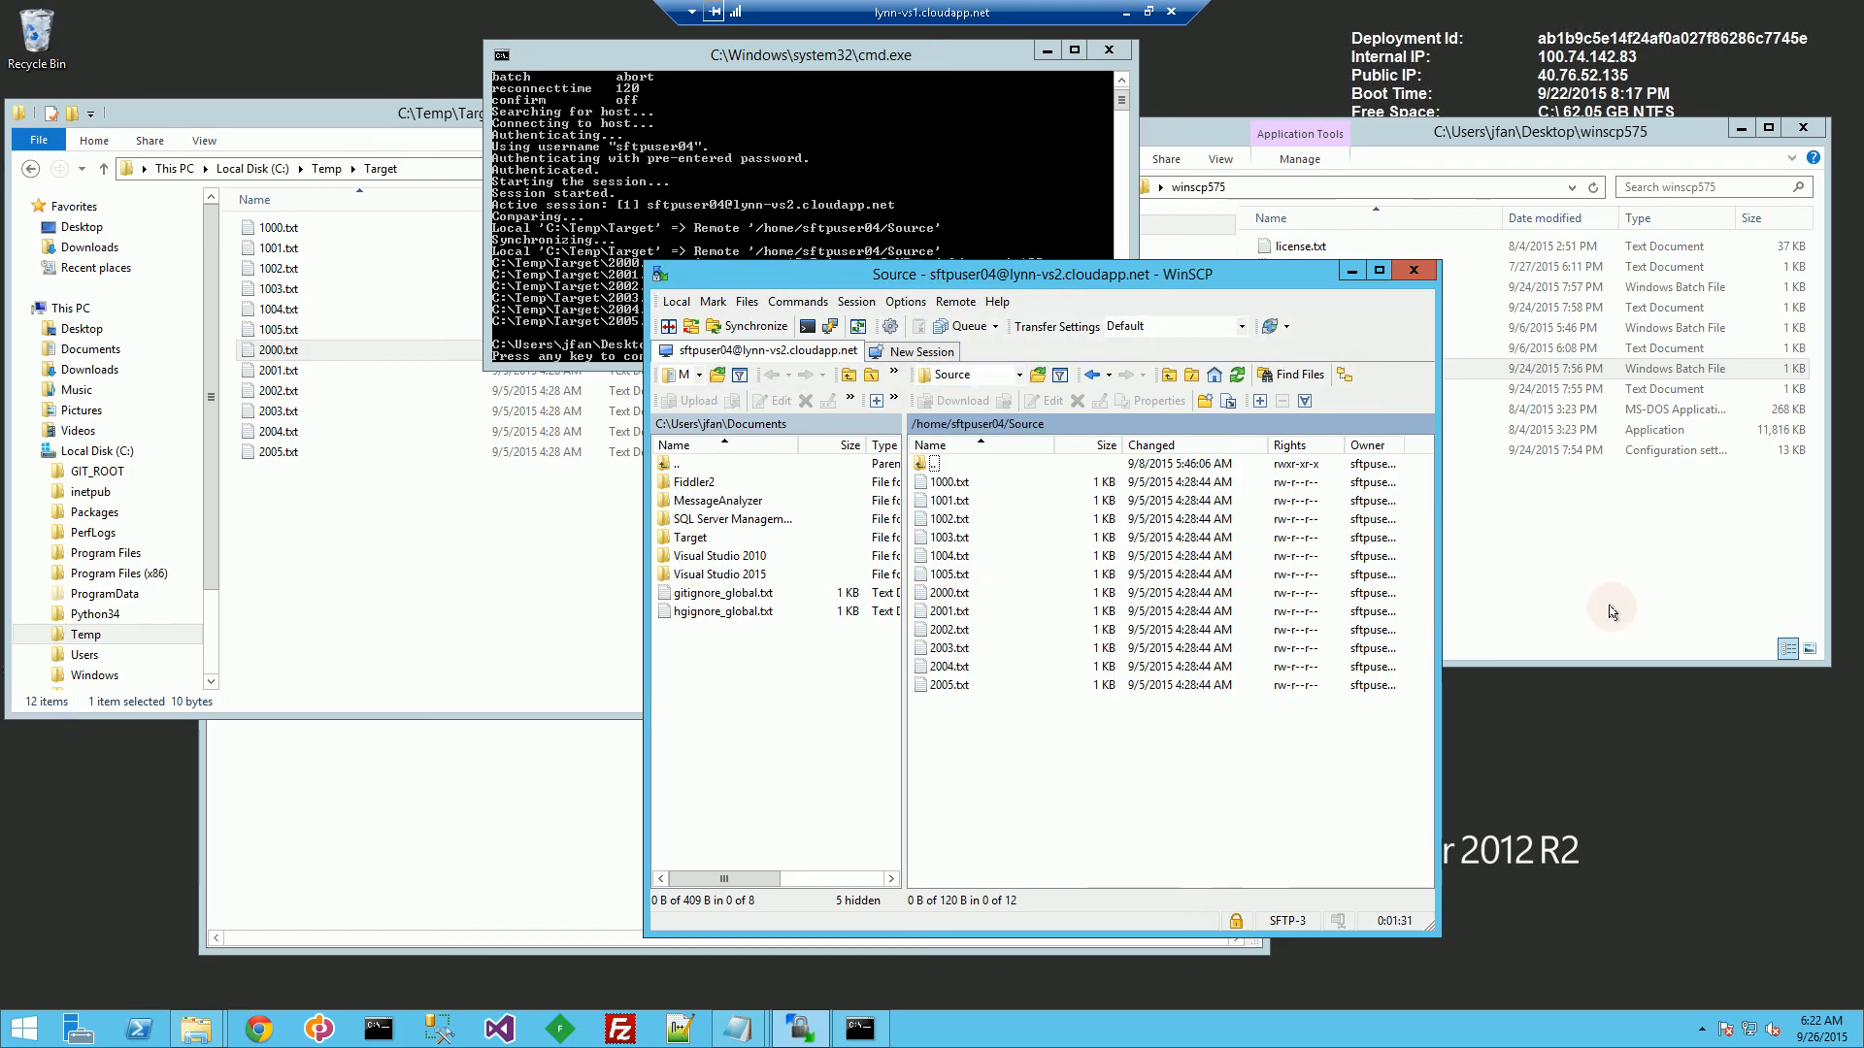